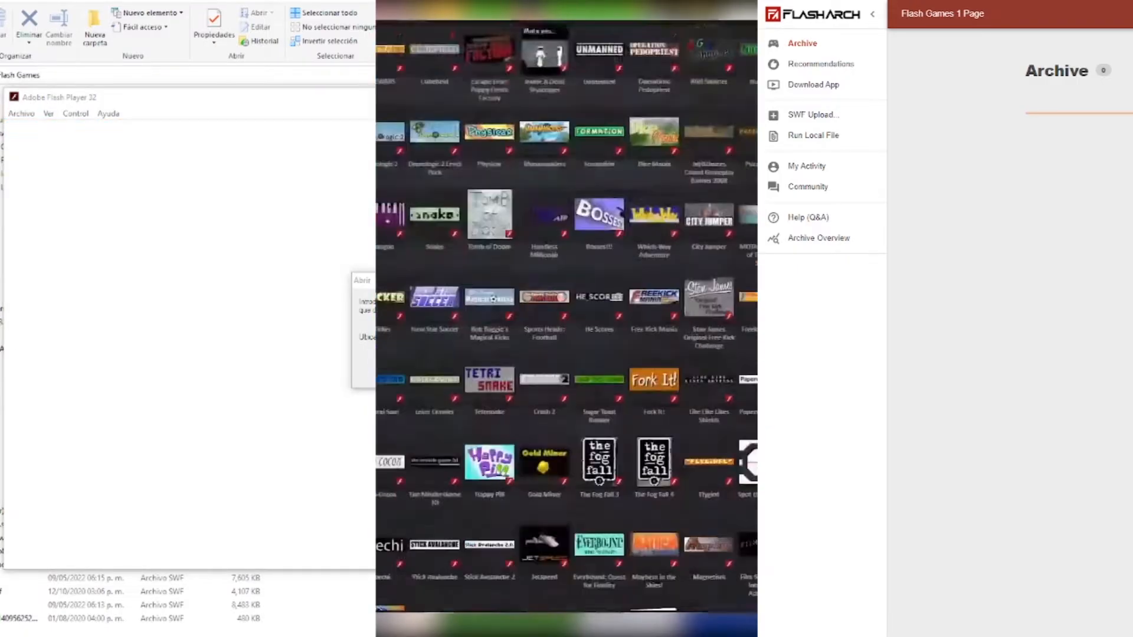
- Bring up the actions for the Windows Flash Player projector file
{"action": "scroll", "scroll_direction": "down", "scroll_amount": 3}
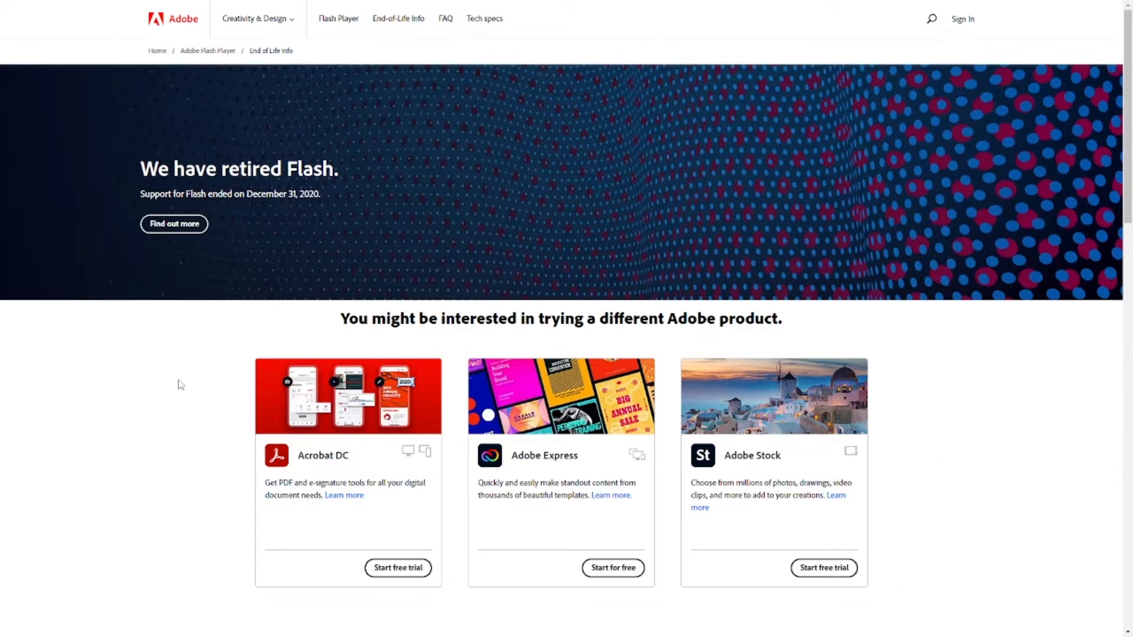
{"action": "mouse_move", "coordinate": [139, 405]}
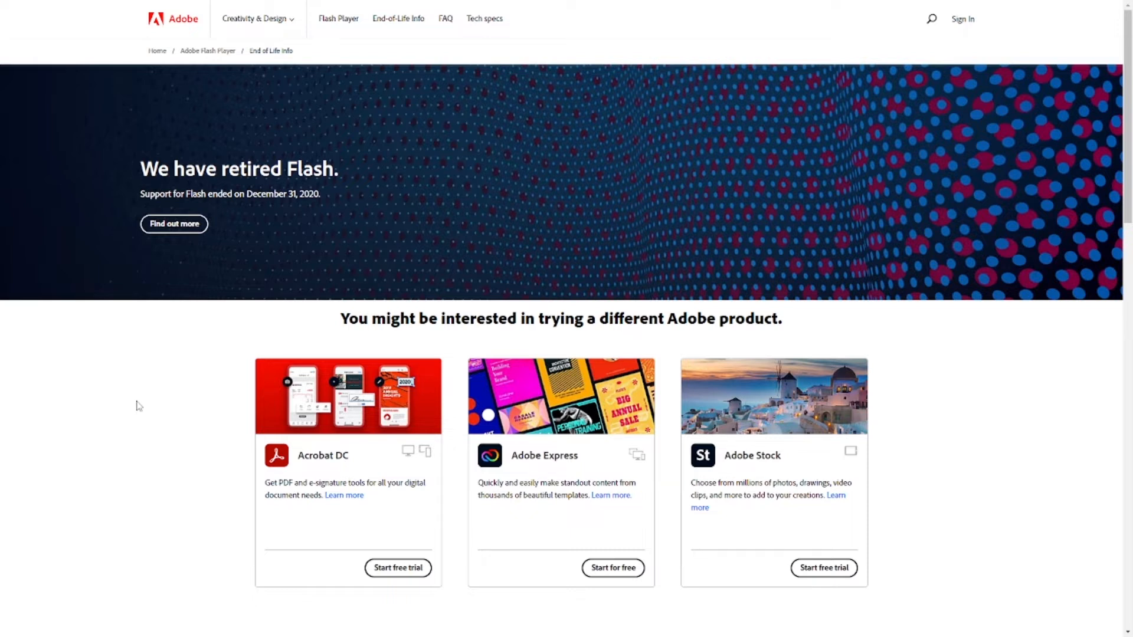
{"action": "mouse_move", "coordinate": [340, 219]}
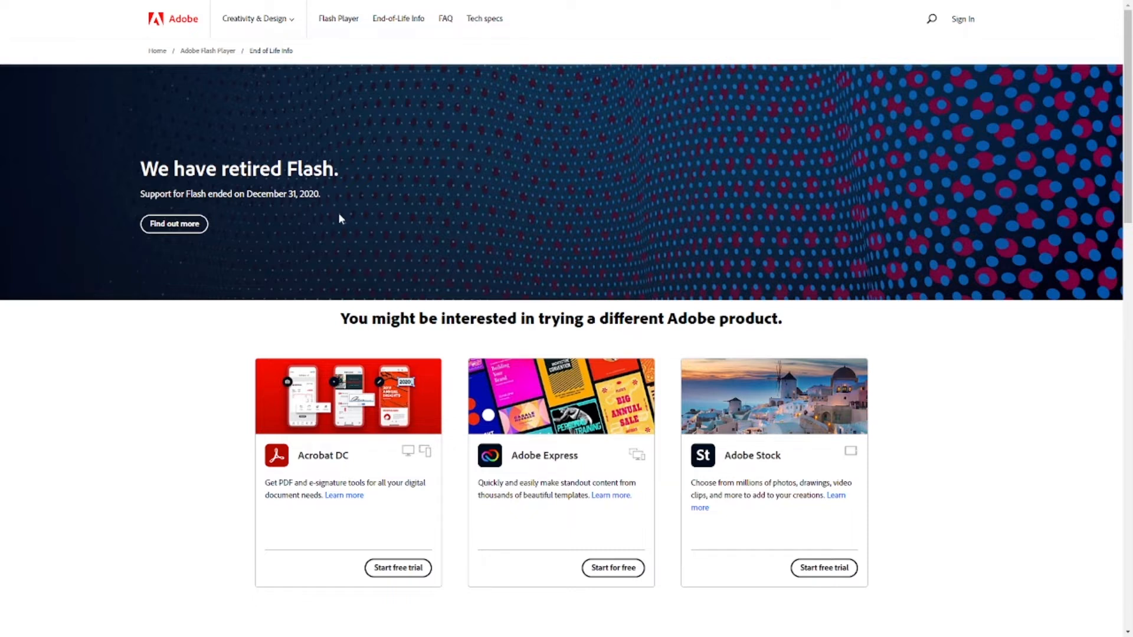
{"action": "mouse_move", "coordinate": [180, 396]}
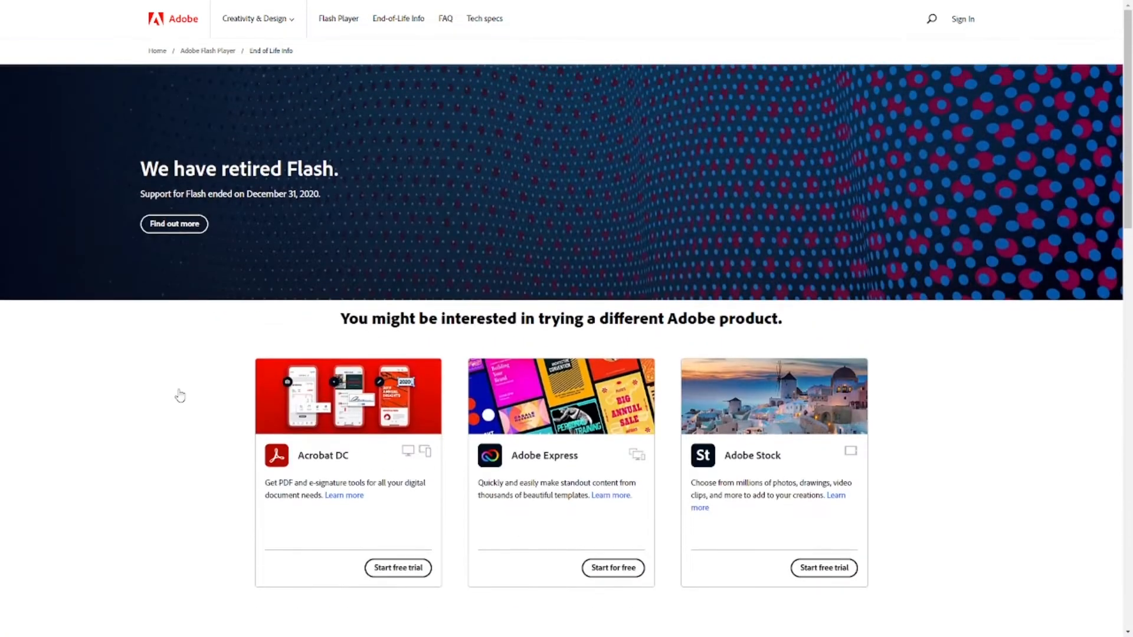
{"action": "mouse_move", "coordinate": [153, 404]}
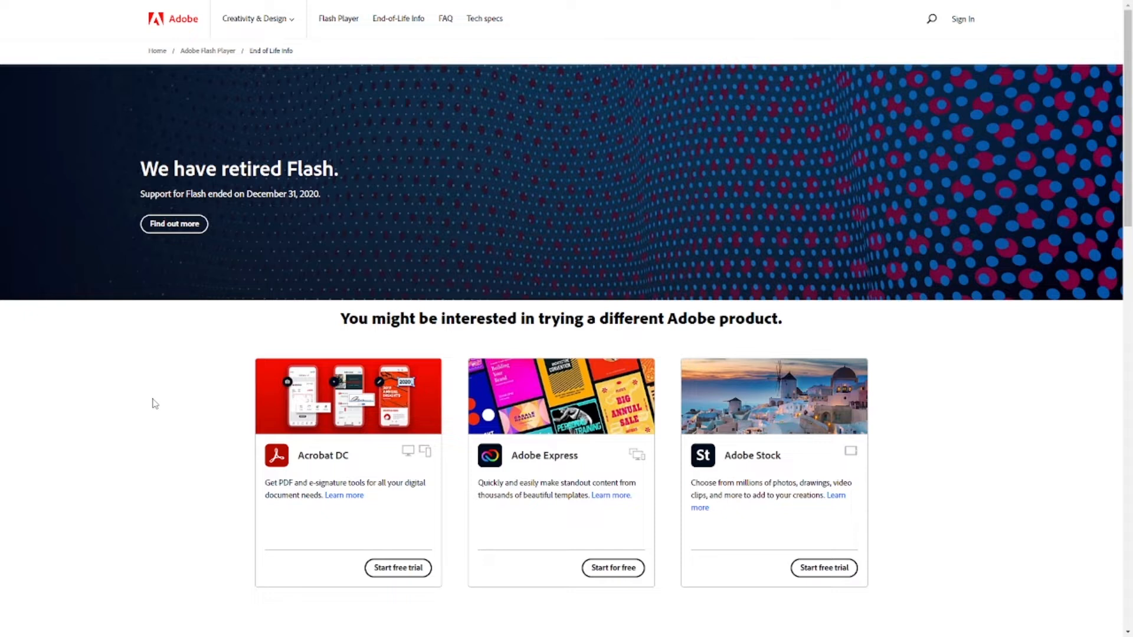
{"action": "mouse_move", "coordinate": [127, 382]}
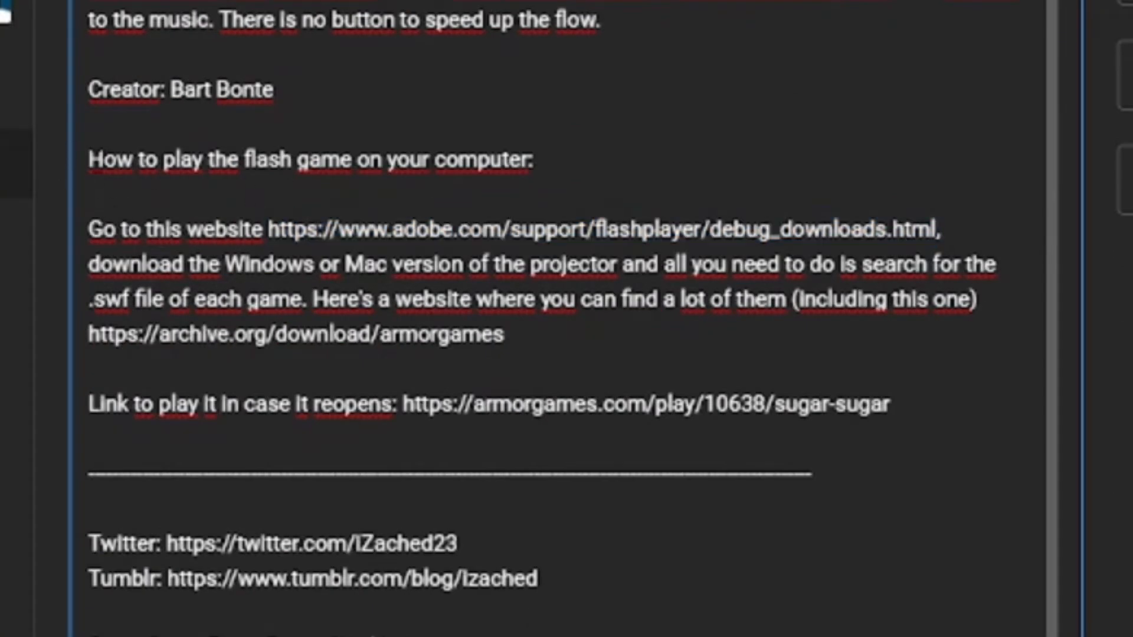
{"action": "left_click_drag", "start_coordinate": [89, 159], "coordinate": [504, 334]}
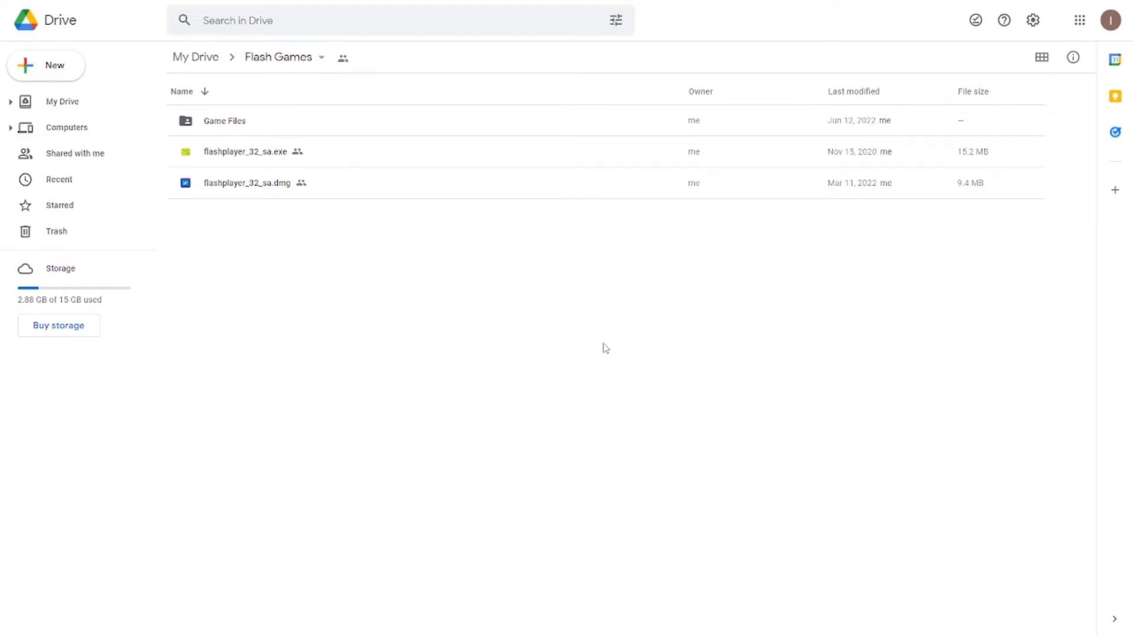
{"action": "mouse_move", "coordinate": [585, 245]}
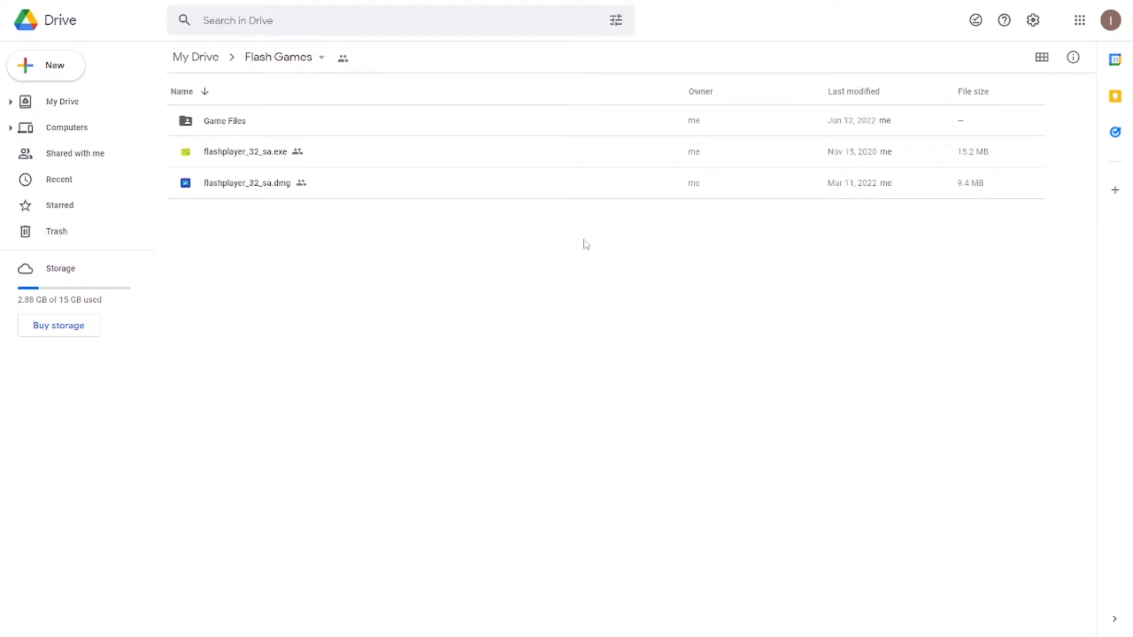
{"action": "mouse_move", "coordinate": [345, 301]}
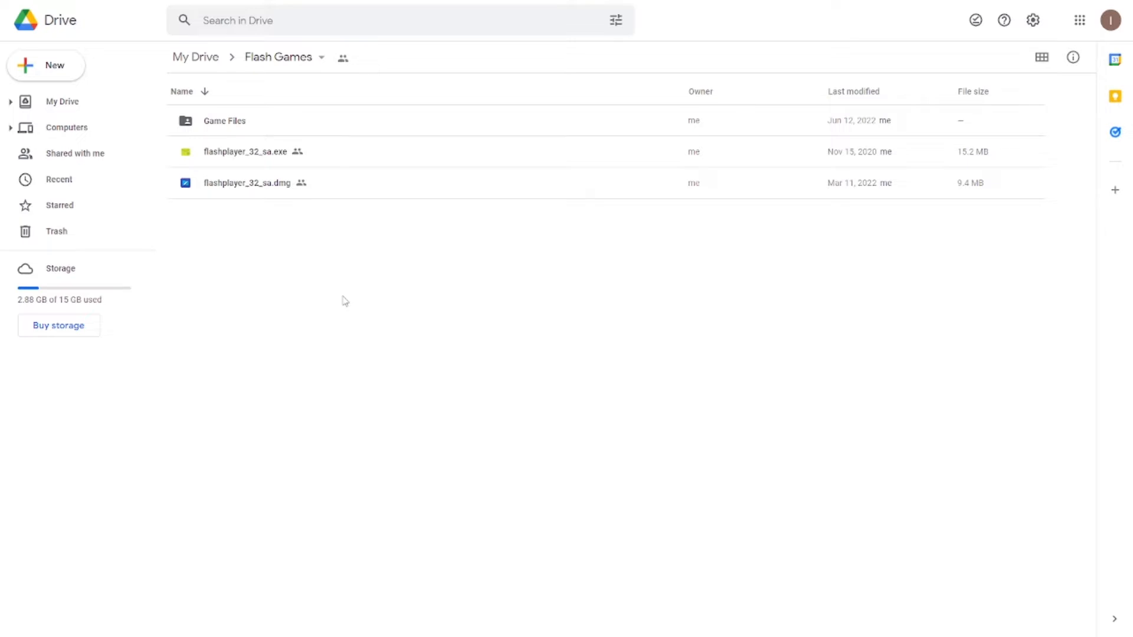
{"action": "mouse_move", "coordinate": [396, 284]}
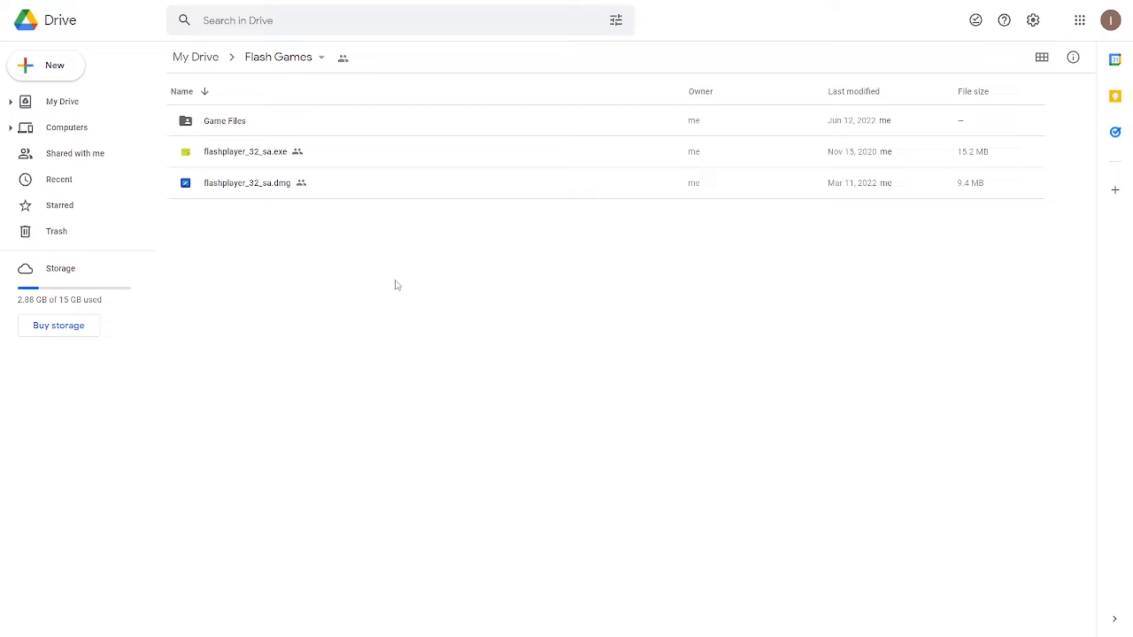
{"action": "mouse_move", "coordinate": [397, 281]}
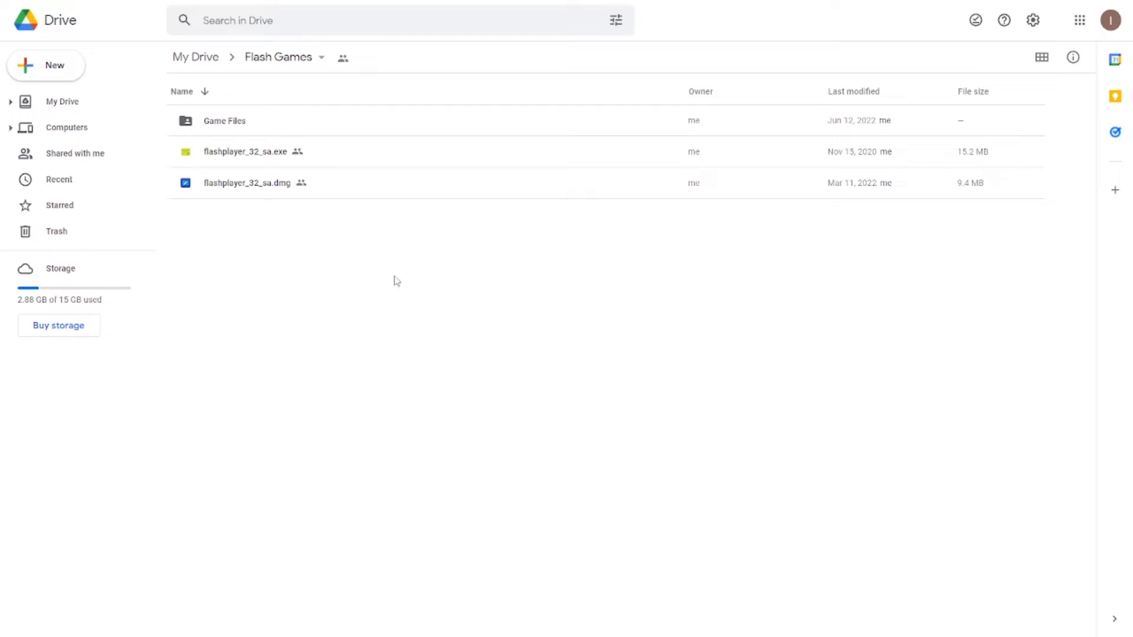
{"action": "mouse_move", "coordinate": [1010, 152]}
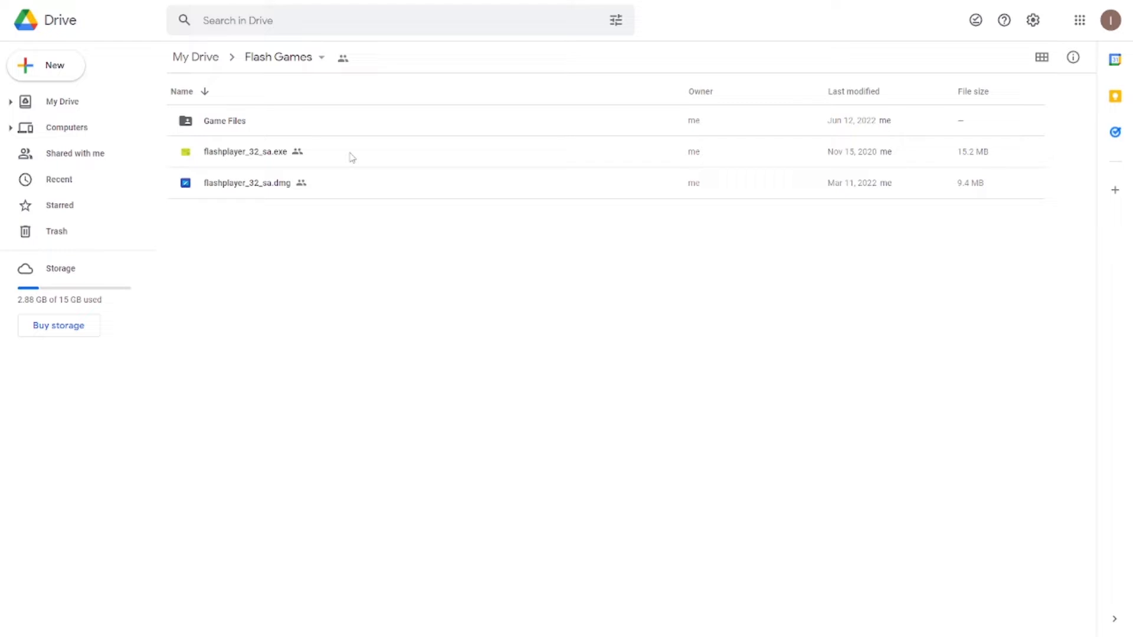
{"action": "mouse_move", "coordinate": [260, 155]}
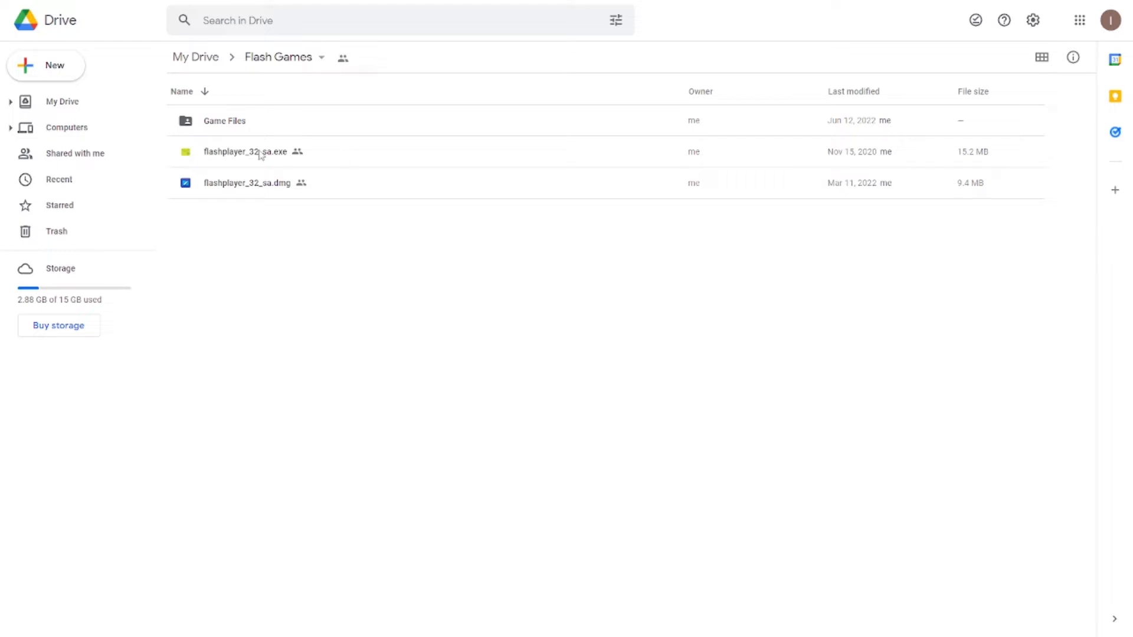
{"action": "right_click", "coordinate": [245, 152]}
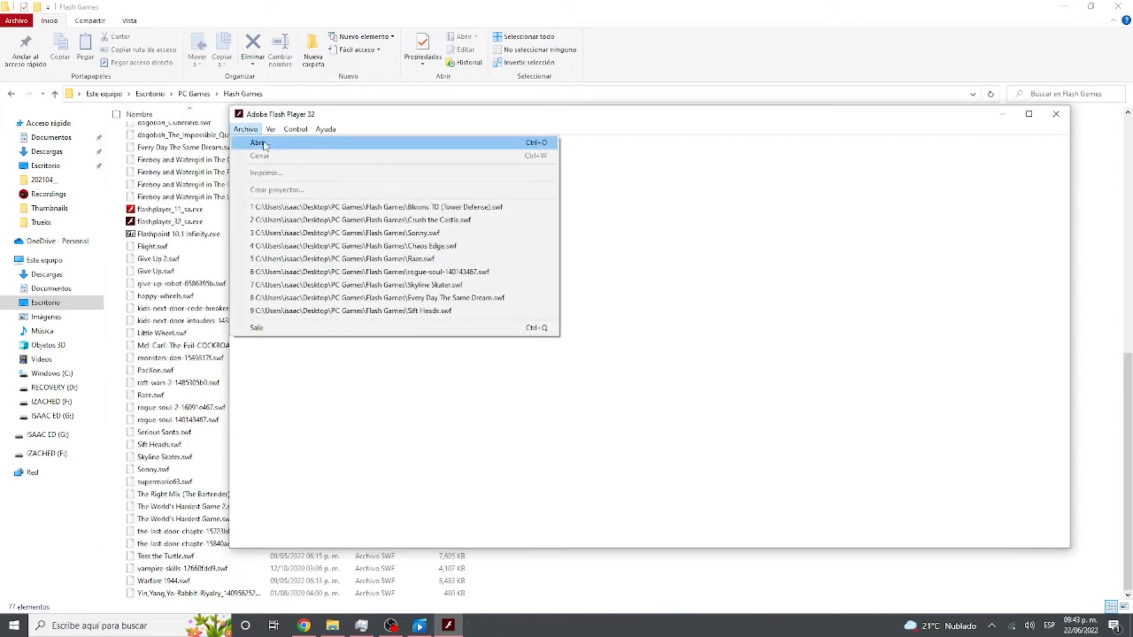
- Load a .swf game from the Flash Games folder into Flash Player via Archivo > Abrir
{"action": "left_click", "coordinate": [260, 143]}
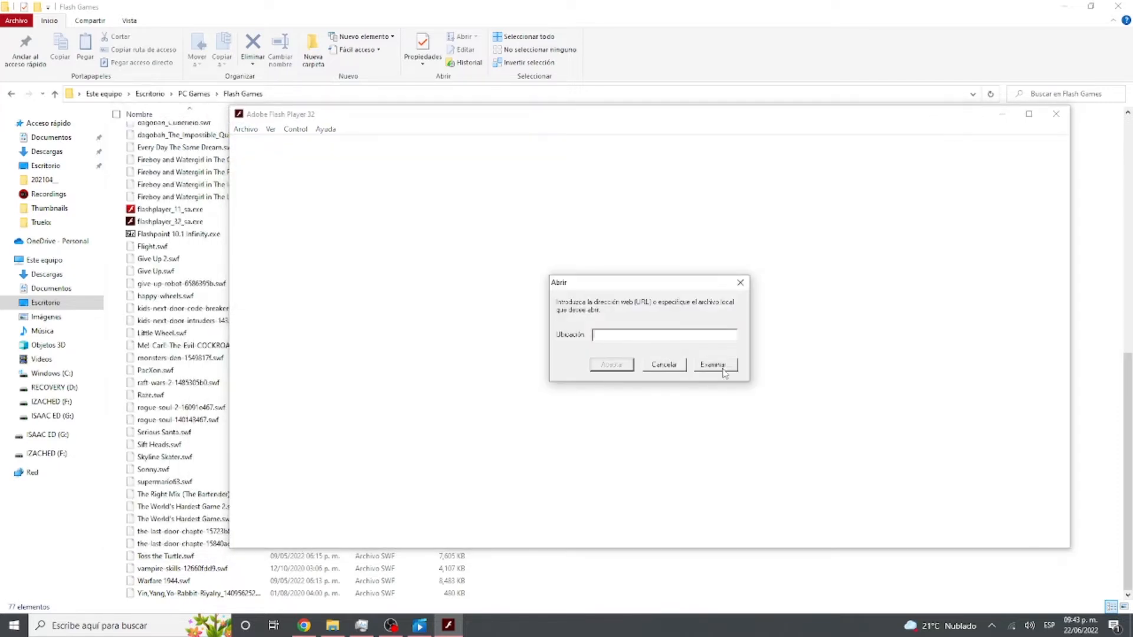
{"action": "left_click", "coordinate": [713, 365]}
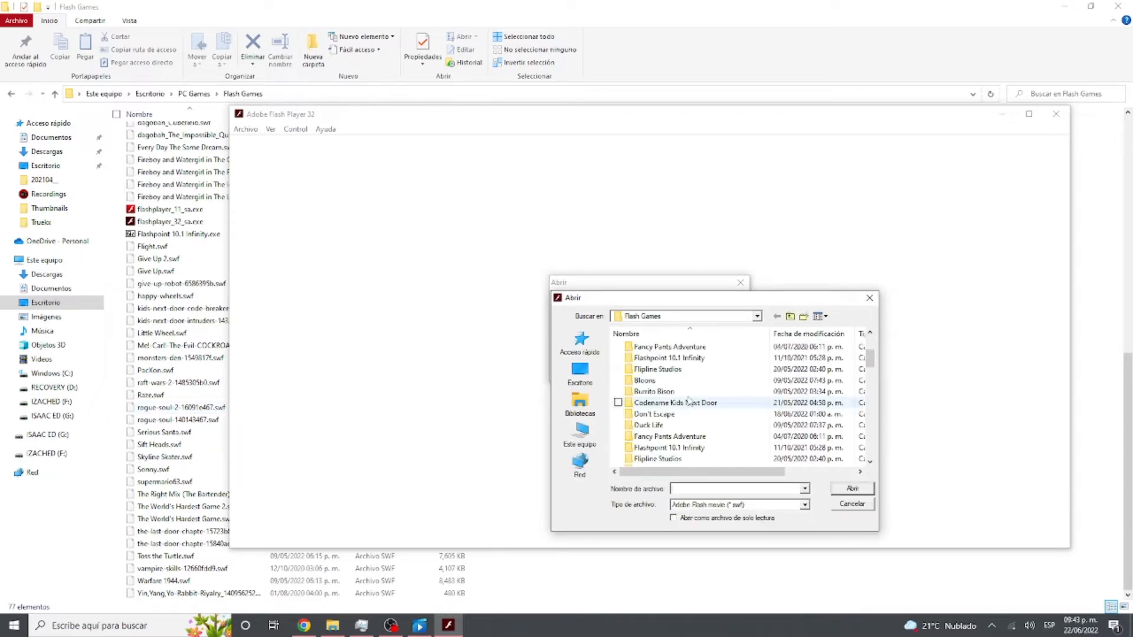
{"action": "scroll", "scroll_direction": "down", "scroll_amount": 3}
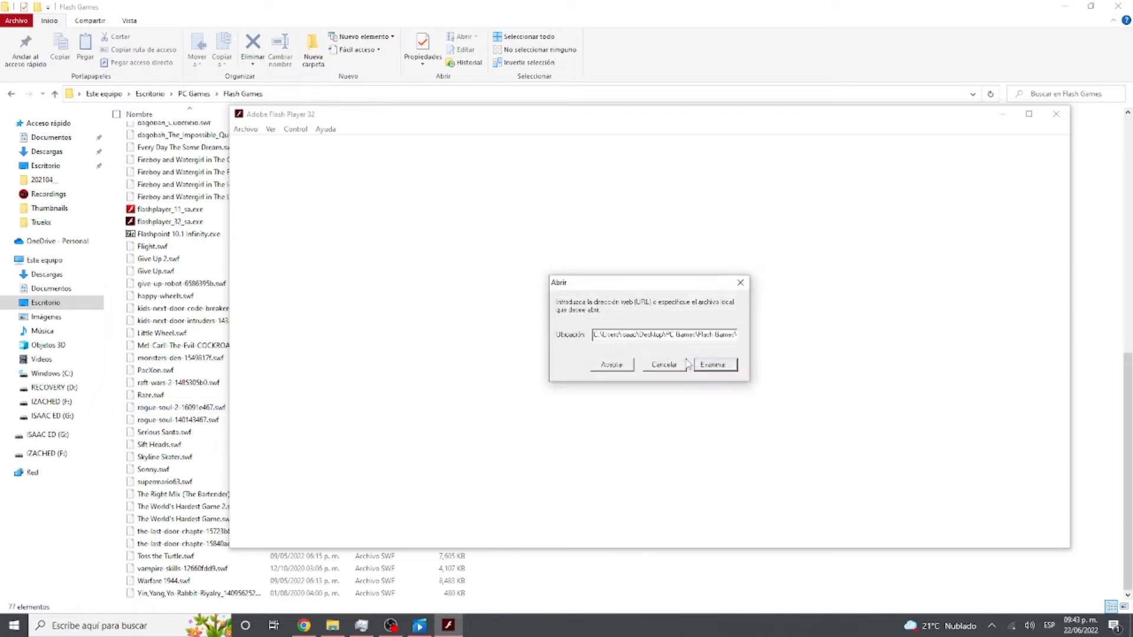
{"action": "left_click", "coordinate": [612, 364]}
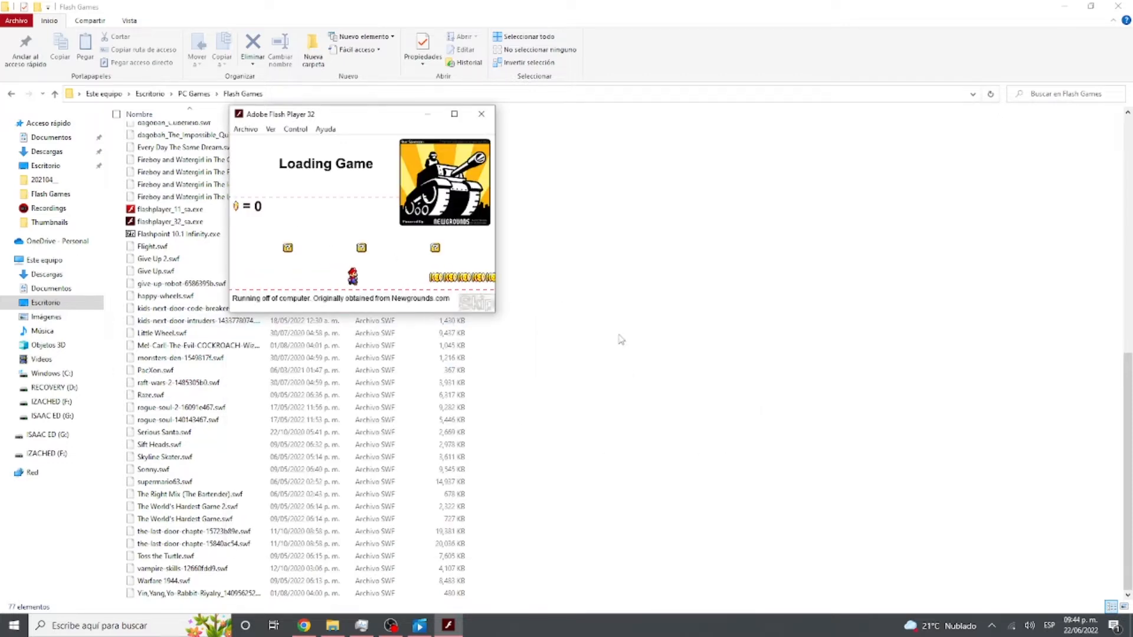
{"action": "left_click", "coordinate": [295, 129]}
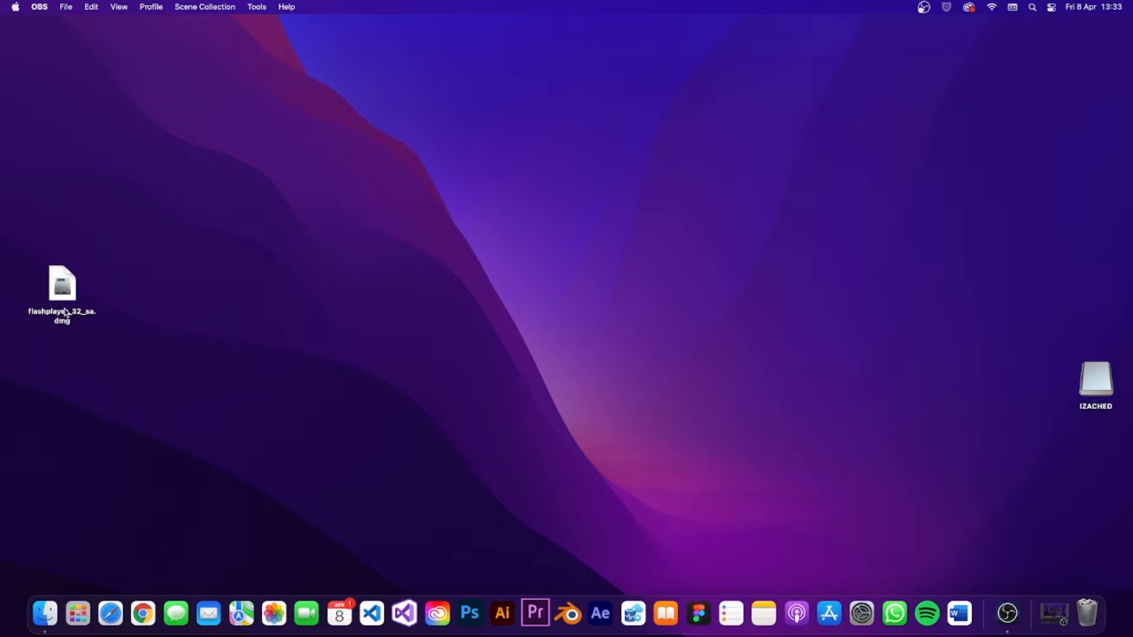
- Mount the Flash Player disk image and launch its app past the internet-download warning
{"action": "left_click", "coordinate": [62, 284]}
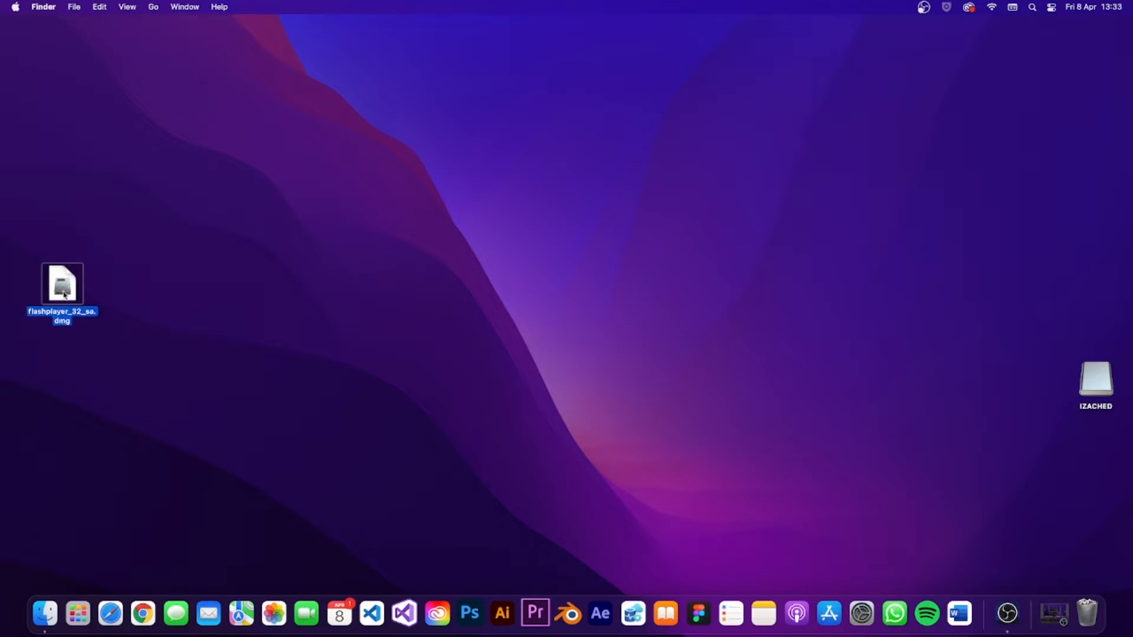
{"action": "double_click", "coordinate": [62, 282]}
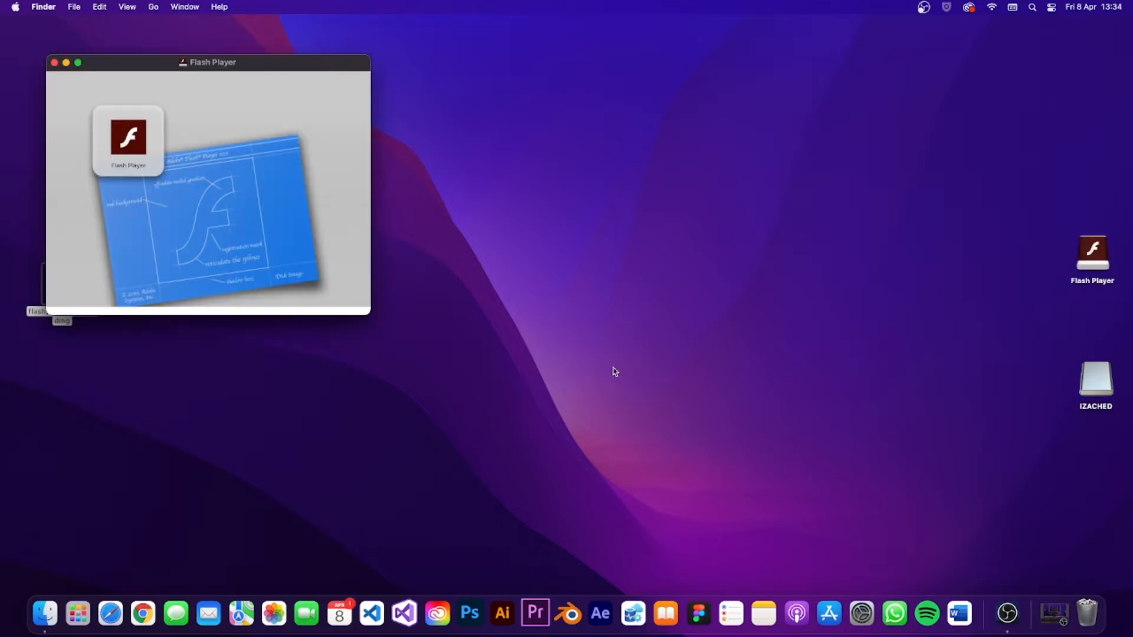
{"action": "mouse_move", "coordinate": [251, 177]}
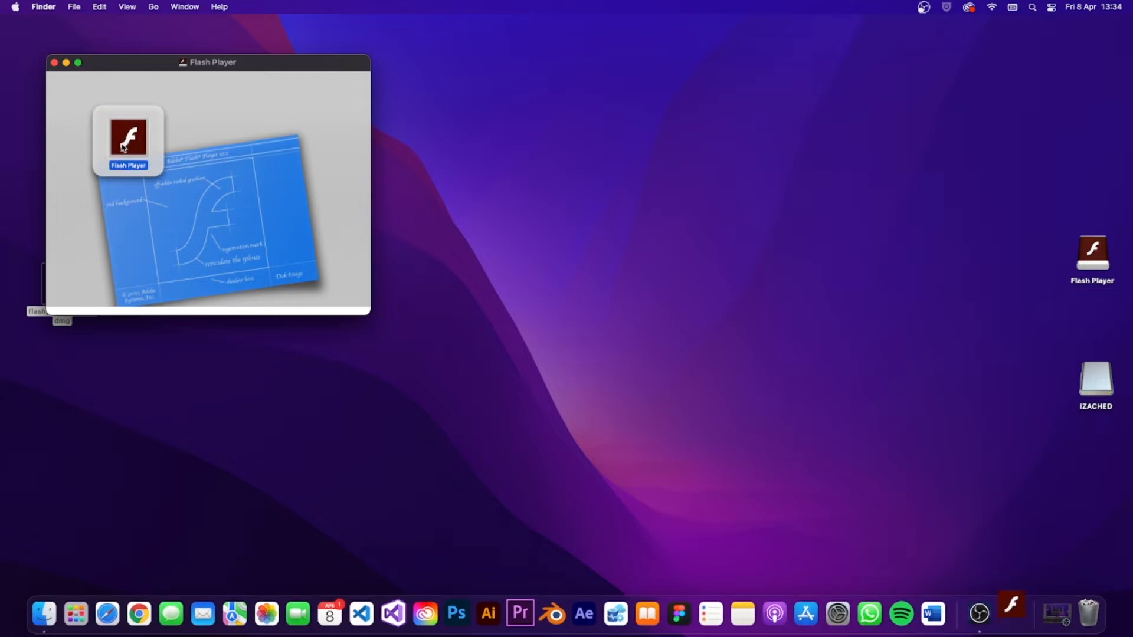
{"action": "double_click", "coordinate": [127, 137]}
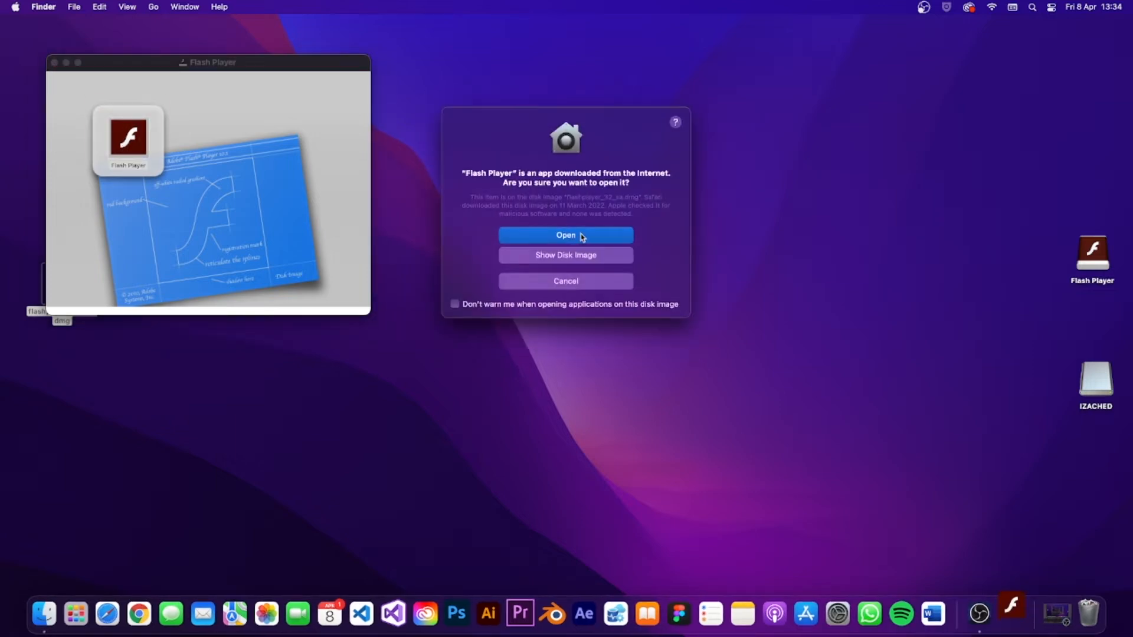
{"action": "left_click", "coordinate": [566, 235]}
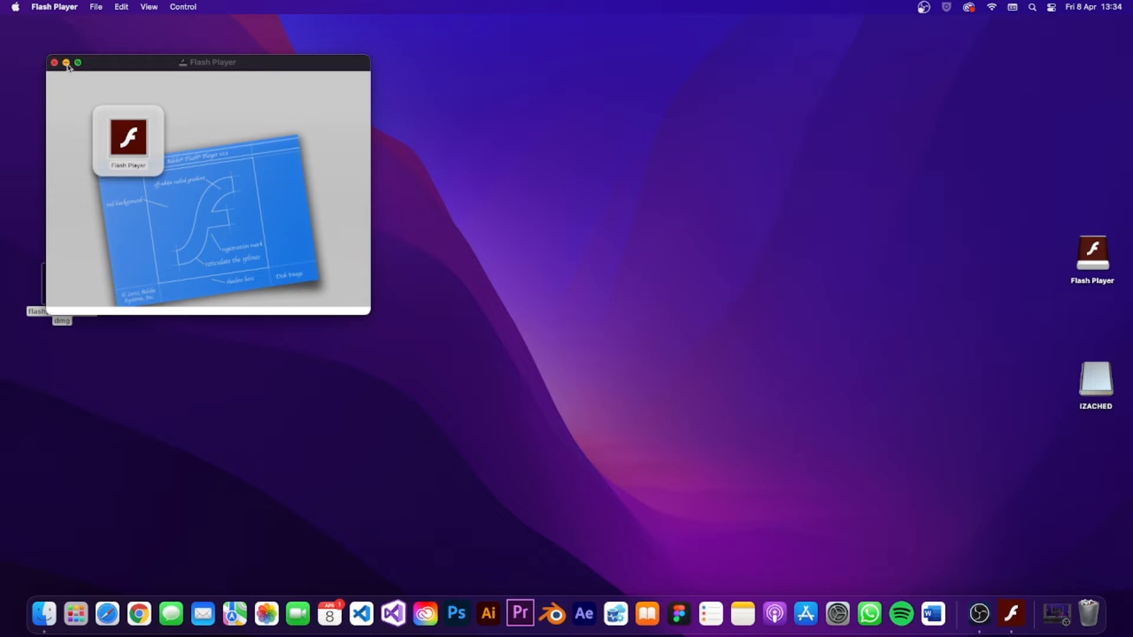
- Relaunch the standalone Flash Player and close the disk image window
{"action": "left_click", "coordinate": [54, 63]}
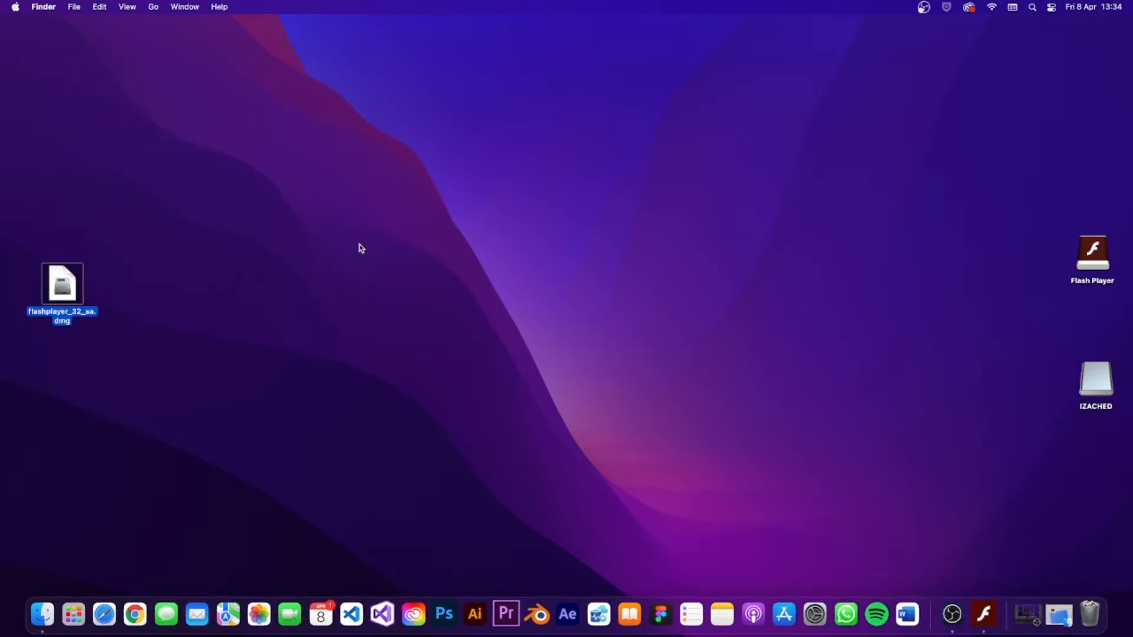
{"action": "double_click", "coordinate": [62, 286]}
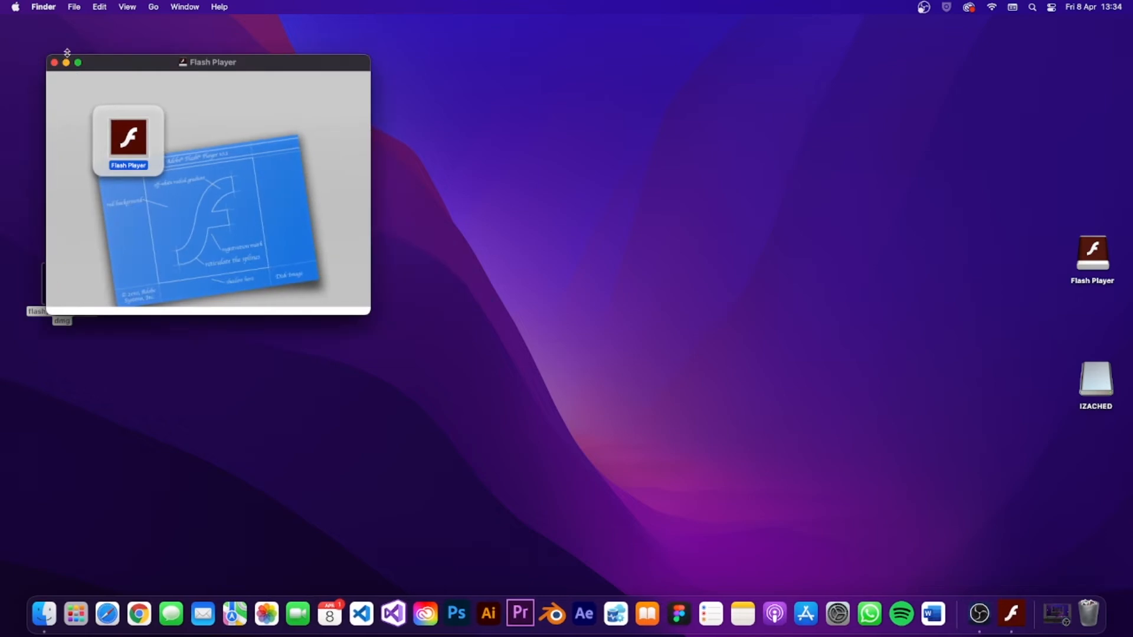
{"action": "left_click", "coordinate": [53, 63]}
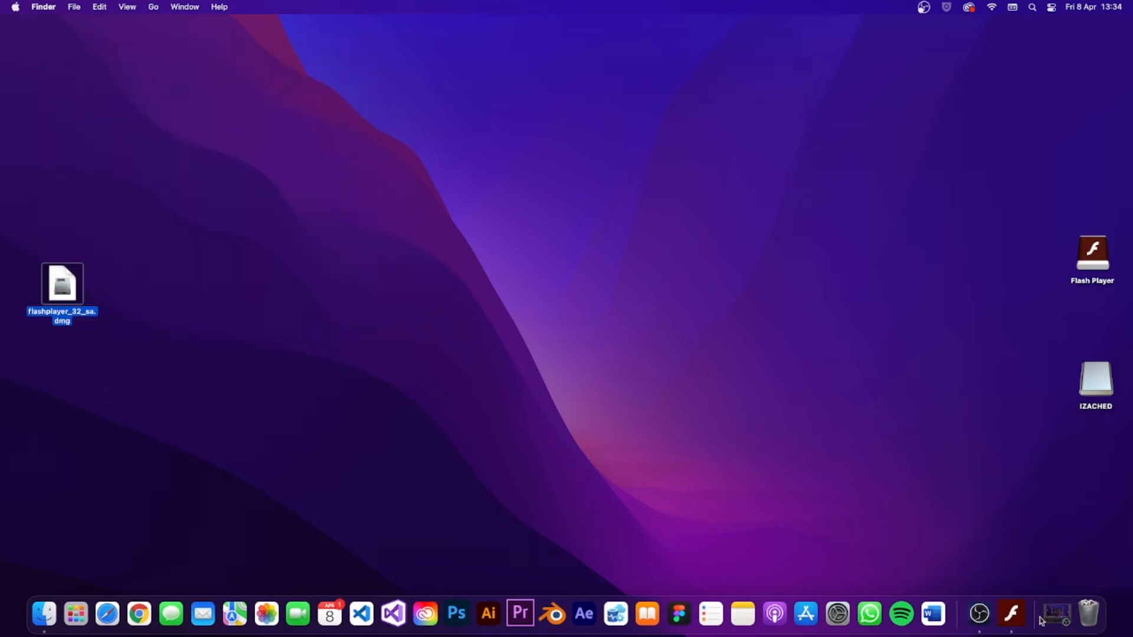
{"action": "mouse_move", "coordinate": [1012, 614]}
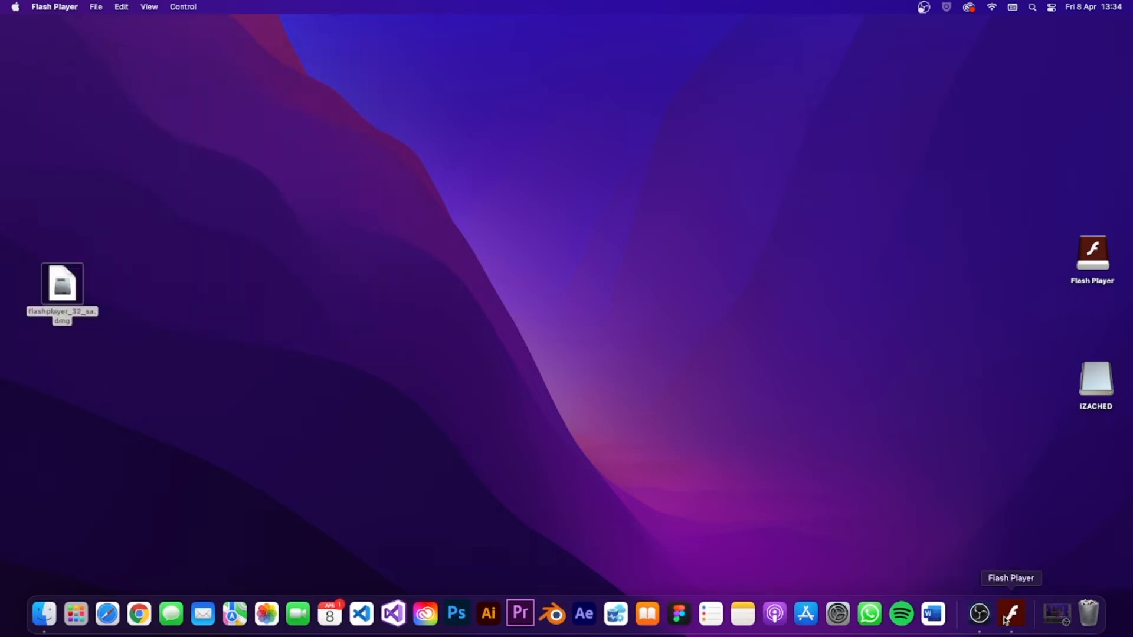
{"action": "mouse_move", "coordinate": [308, 79]}
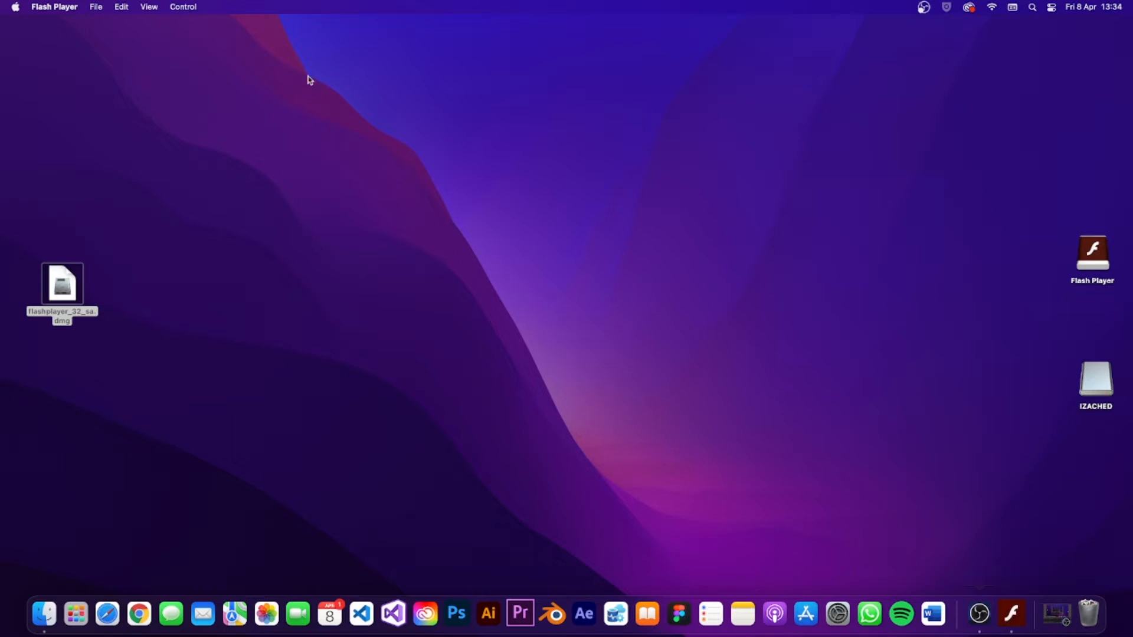
- Open dagobah_flight_of_the_hamsters.swf in Flash Player and start the game past its instructions
{"action": "left_click", "coordinate": [96, 7]}
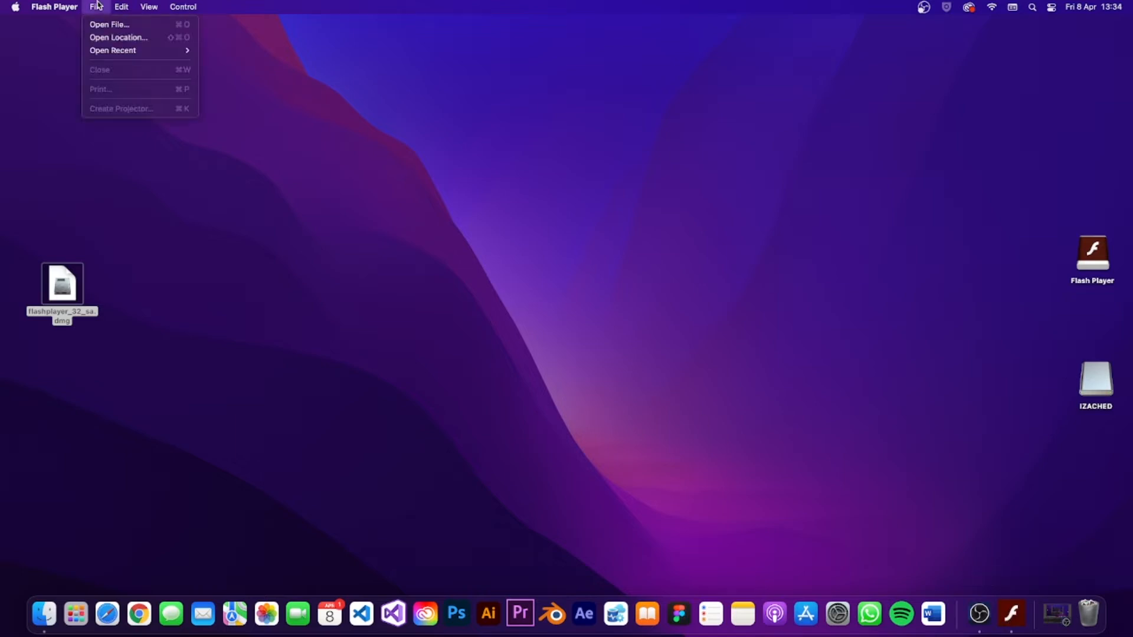
{"action": "left_click", "coordinate": [96, 8]}
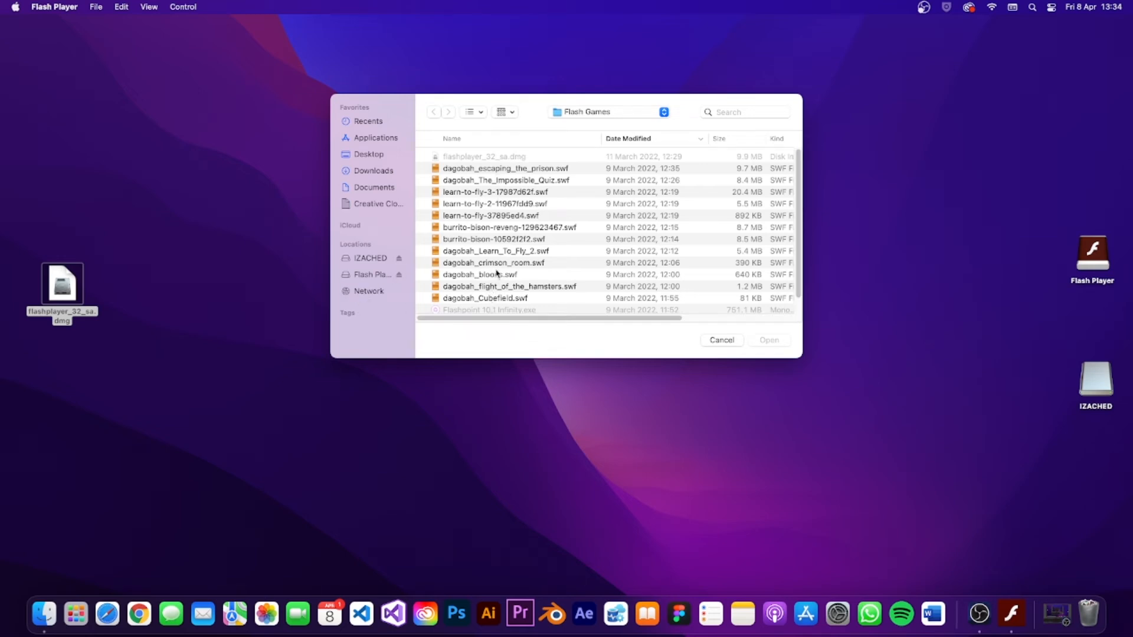
{"action": "mouse_move", "coordinate": [477, 263]}
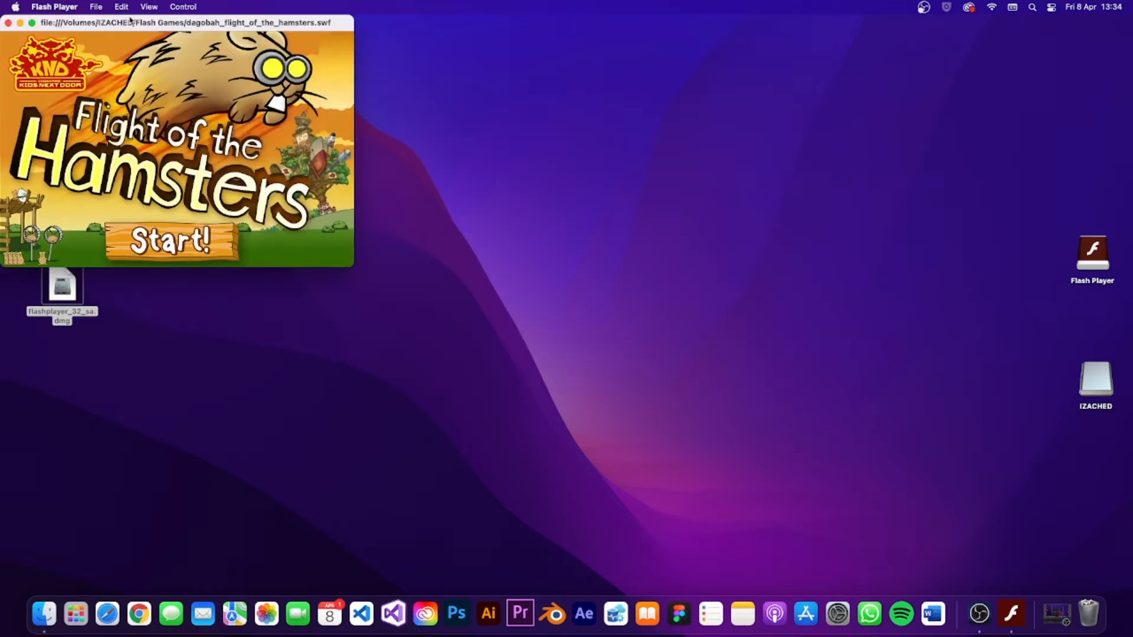
{"action": "left_click", "coordinate": [173, 241]}
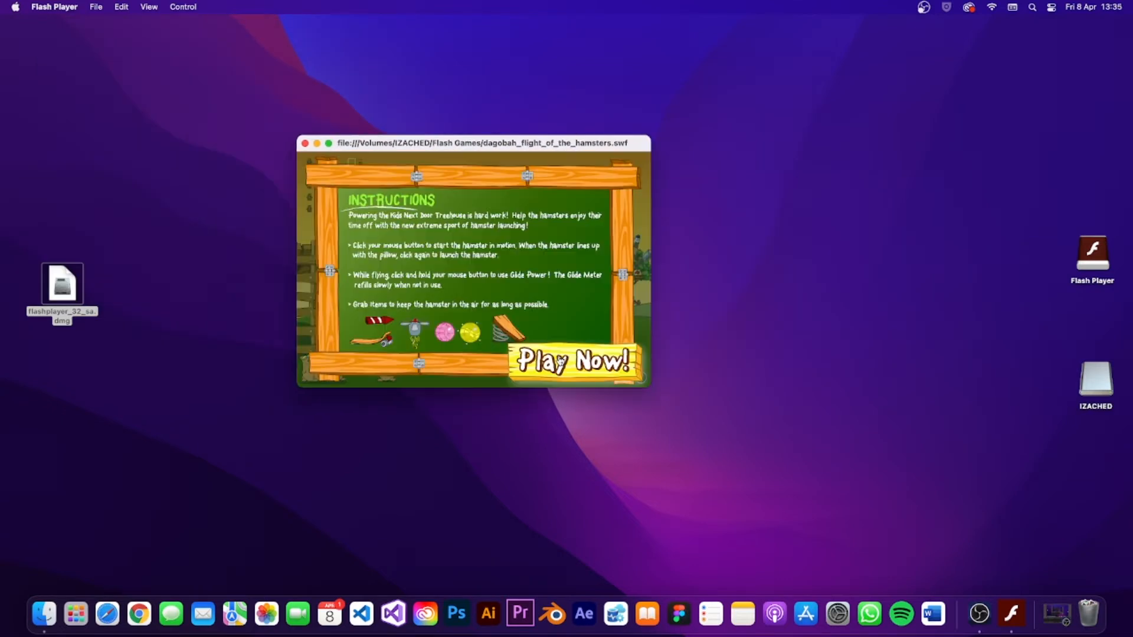
{"action": "left_click", "coordinate": [573, 360]}
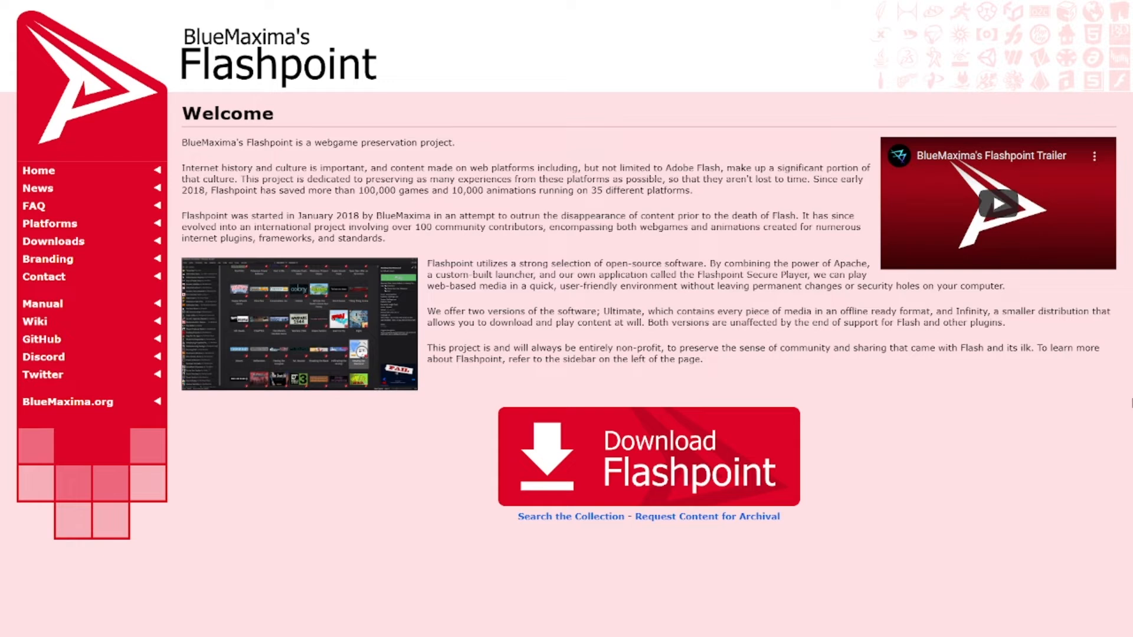
- Show the Flashpoint Downloads page and highlight the Ultimate package's size details
{"action": "left_click", "coordinate": [53, 240]}
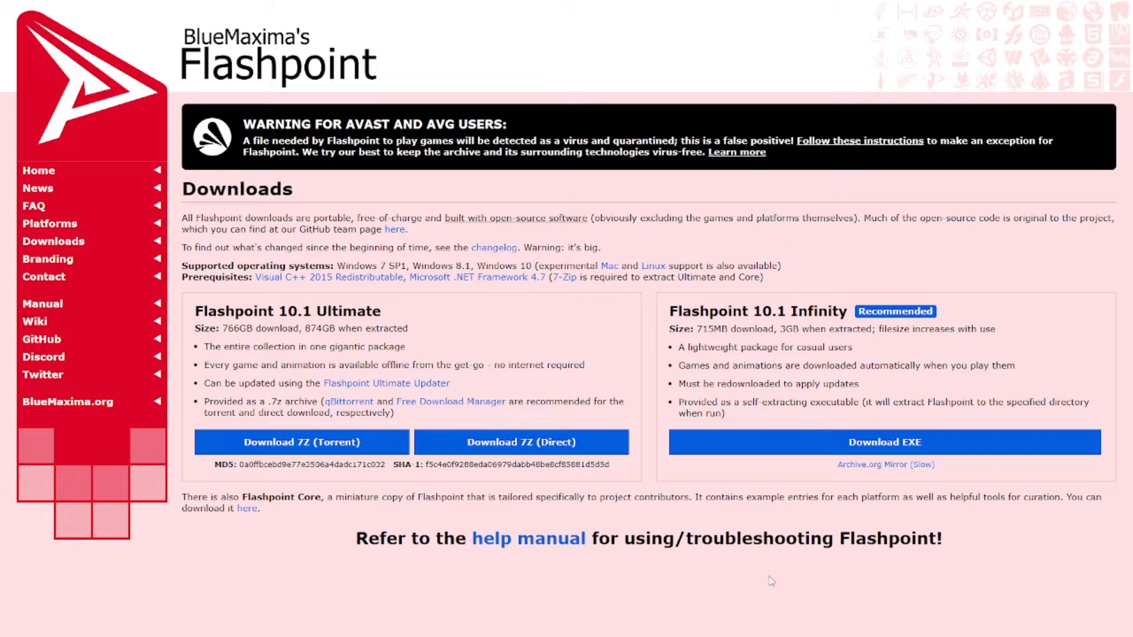
{"action": "mouse_move", "coordinate": [441, 406]}
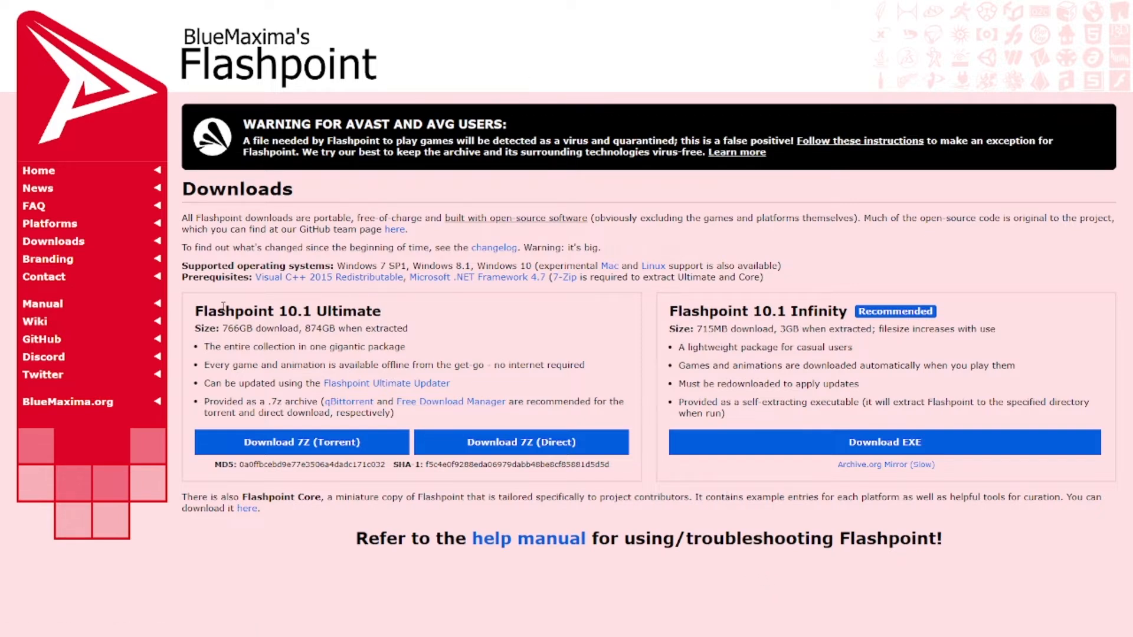
{"action": "mouse_move", "coordinate": [430, 309]}
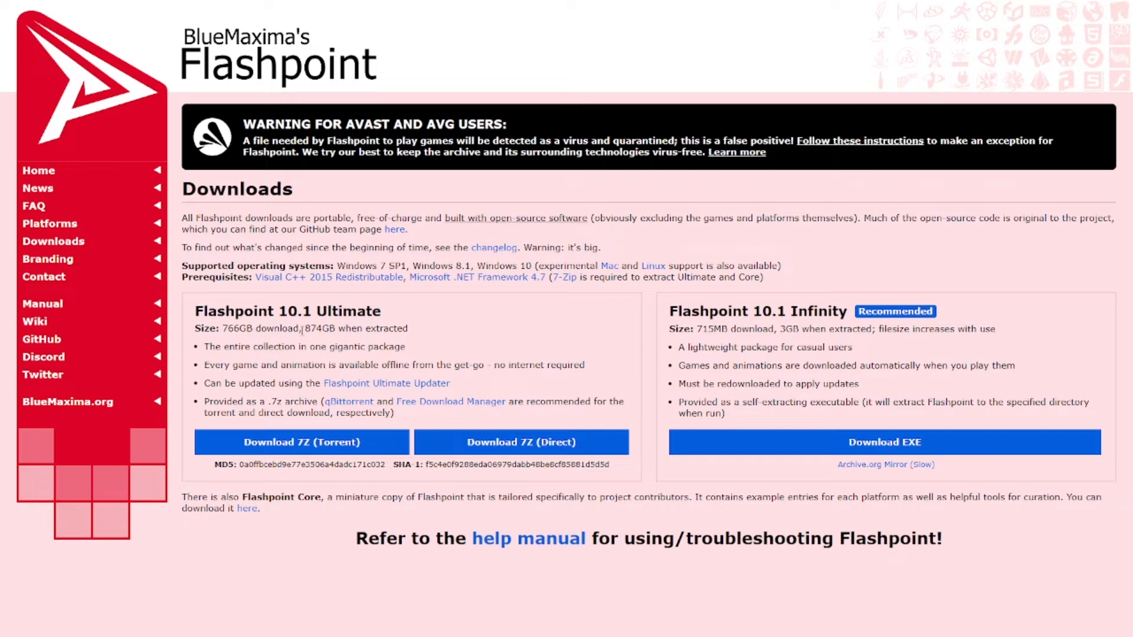
{"action": "double_click", "coordinate": [316, 329]}
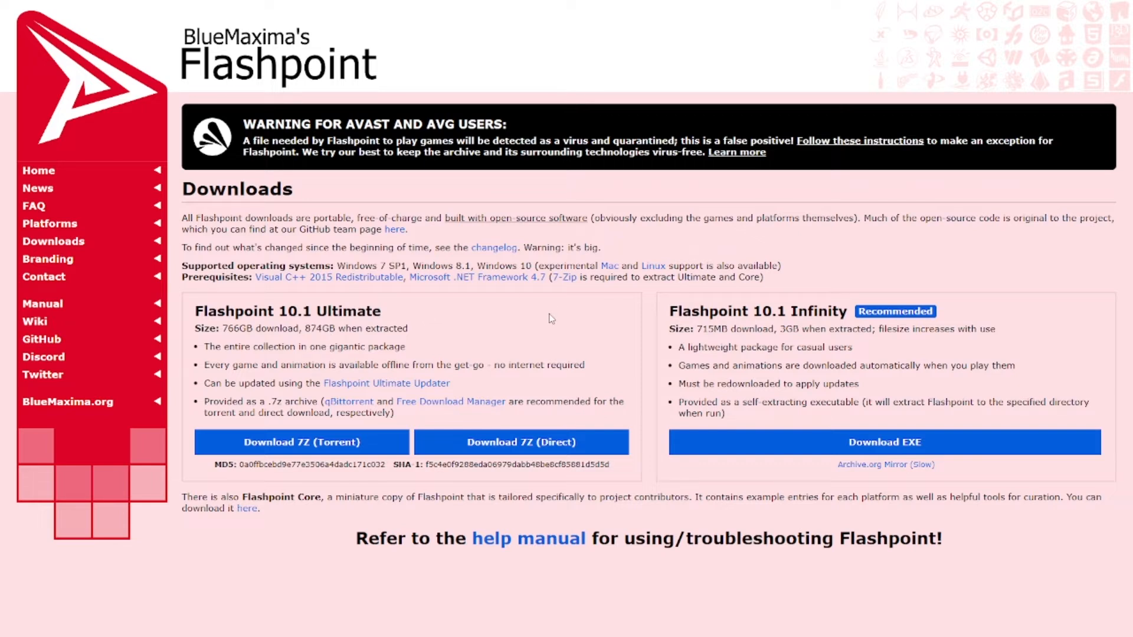
{"action": "mouse_move", "coordinate": [571, 310]}
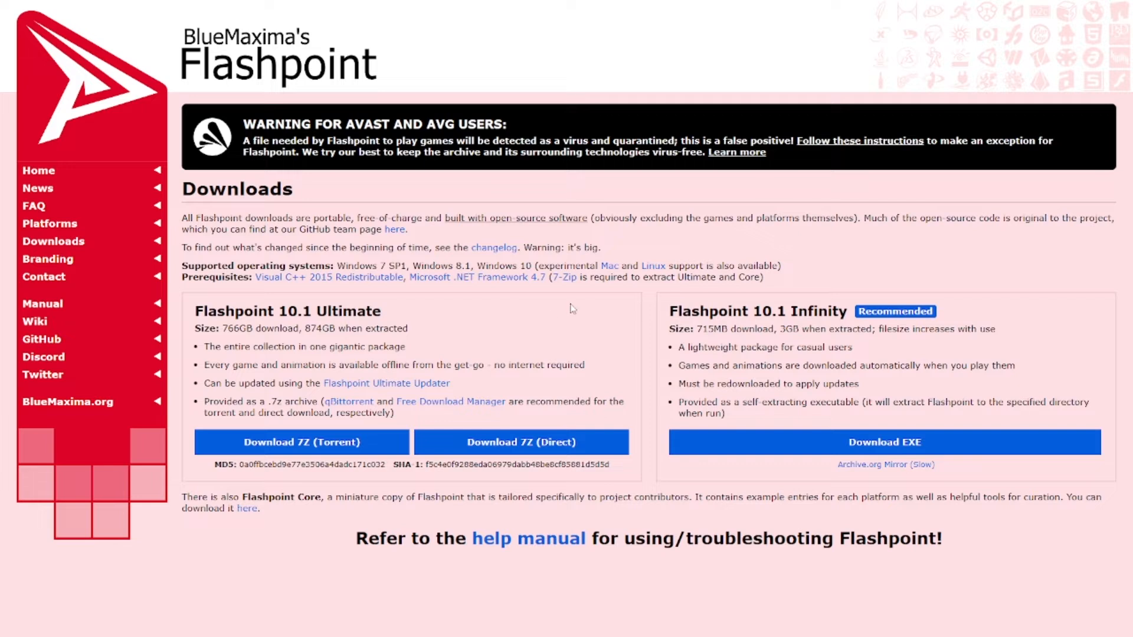
{"action": "double_click", "coordinate": [680, 311]}
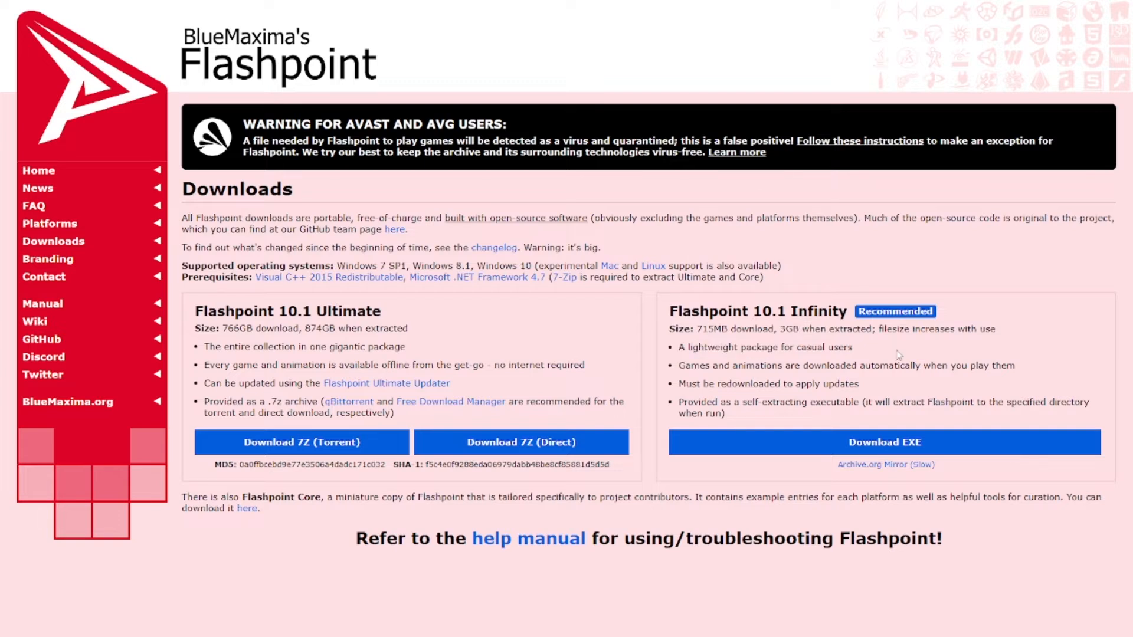
{"action": "mouse_move", "coordinate": [733, 378]}
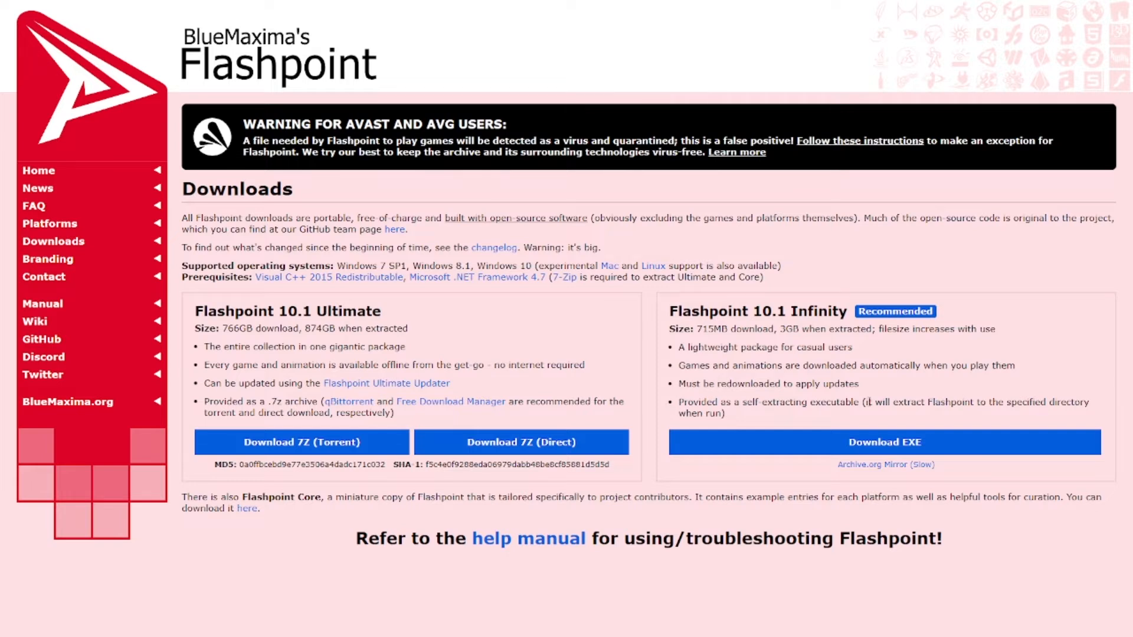
{"action": "mouse_move", "coordinate": [449, 401]}
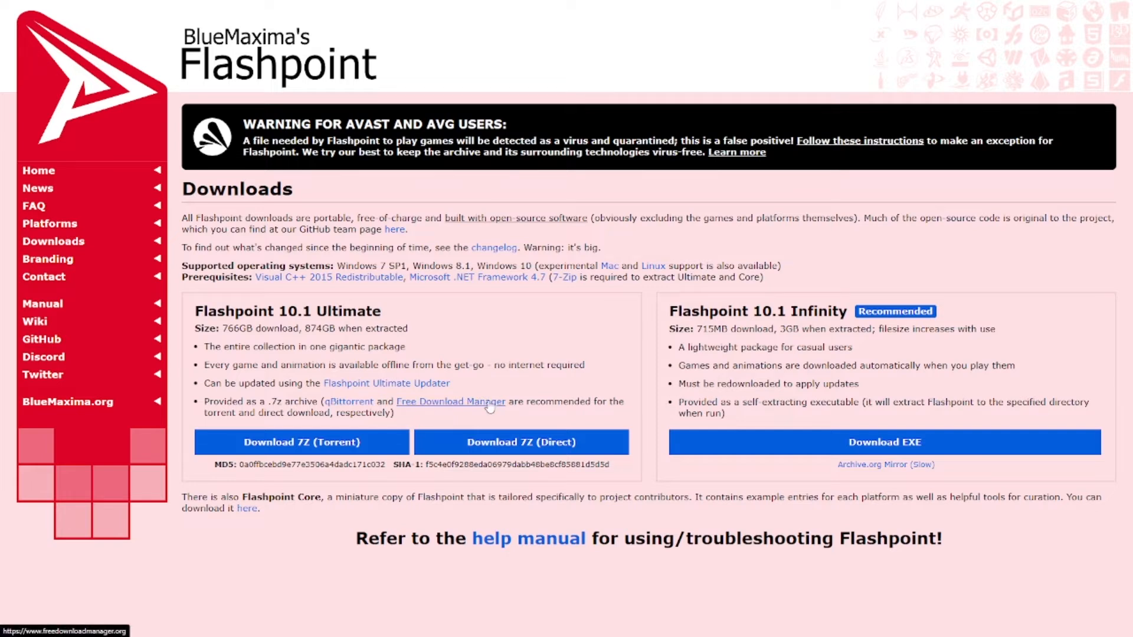
{"action": "mouse_move", "coordinate": [497, 336]}
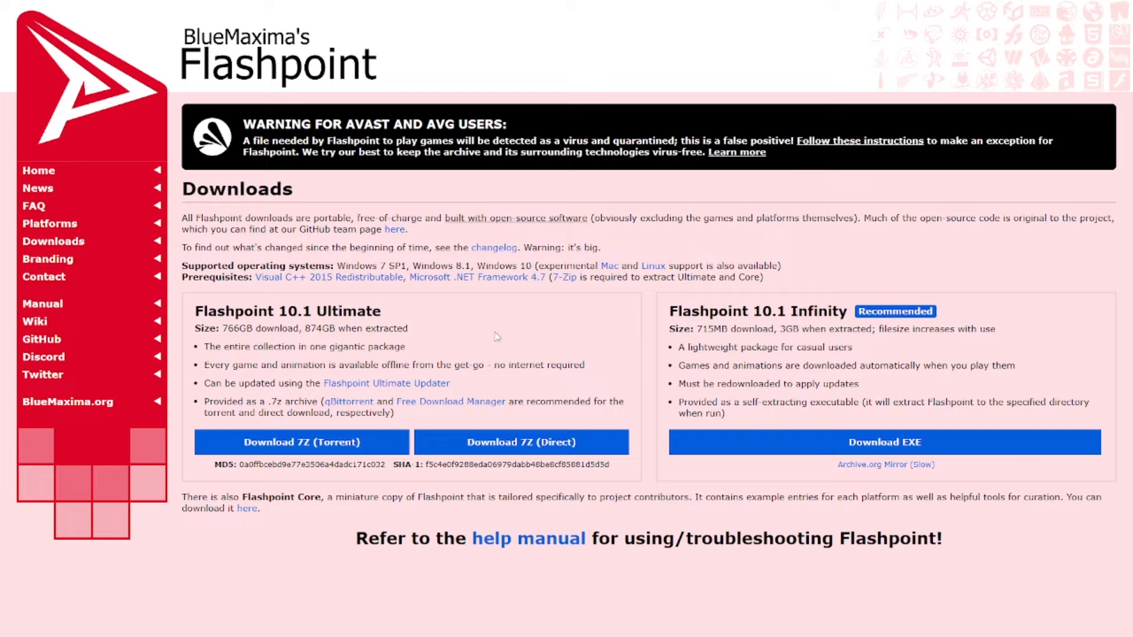
{"action": "mouse_move", "coordinate": [769, 326]}
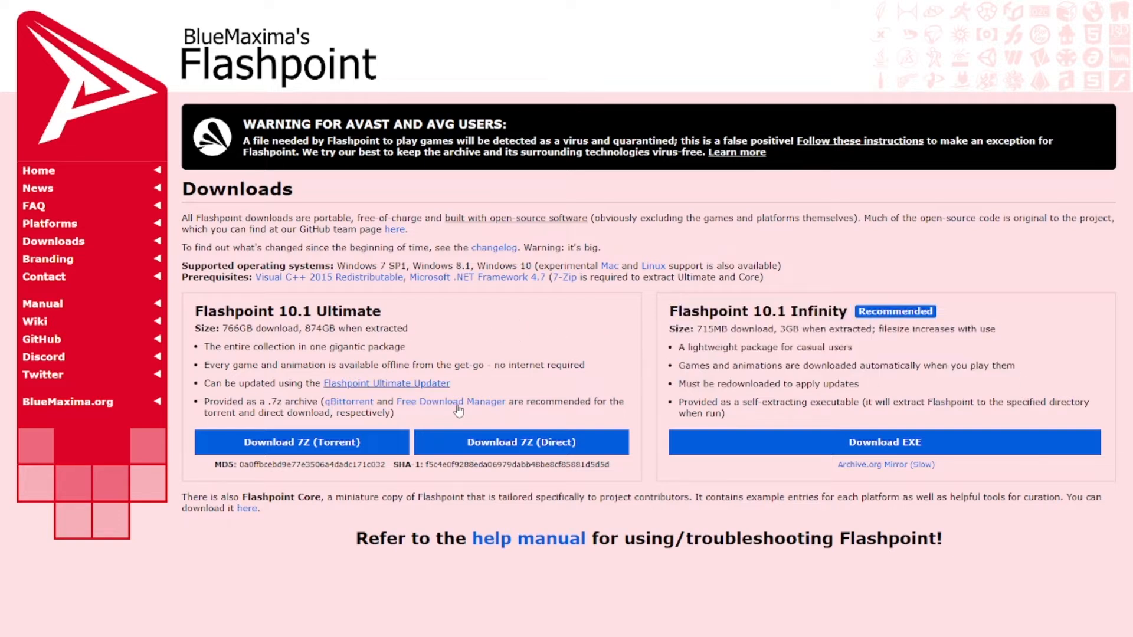
{"action": "mouse_move", "coordinate": [433, 333]}
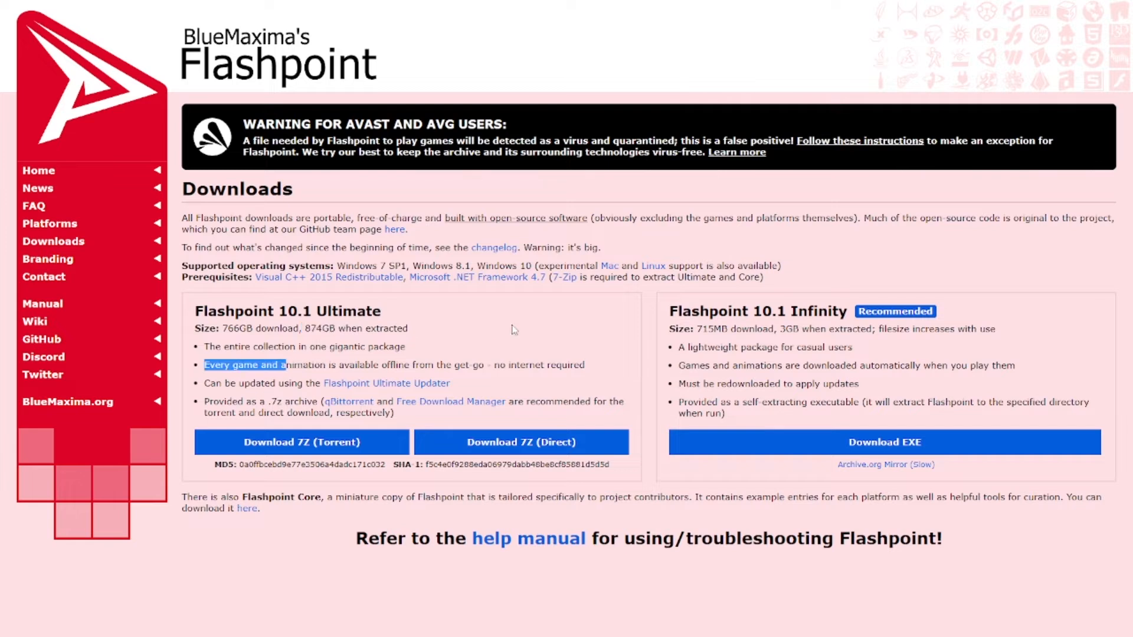
{"action": "mouse_move", "coordinate": [549, 303]}
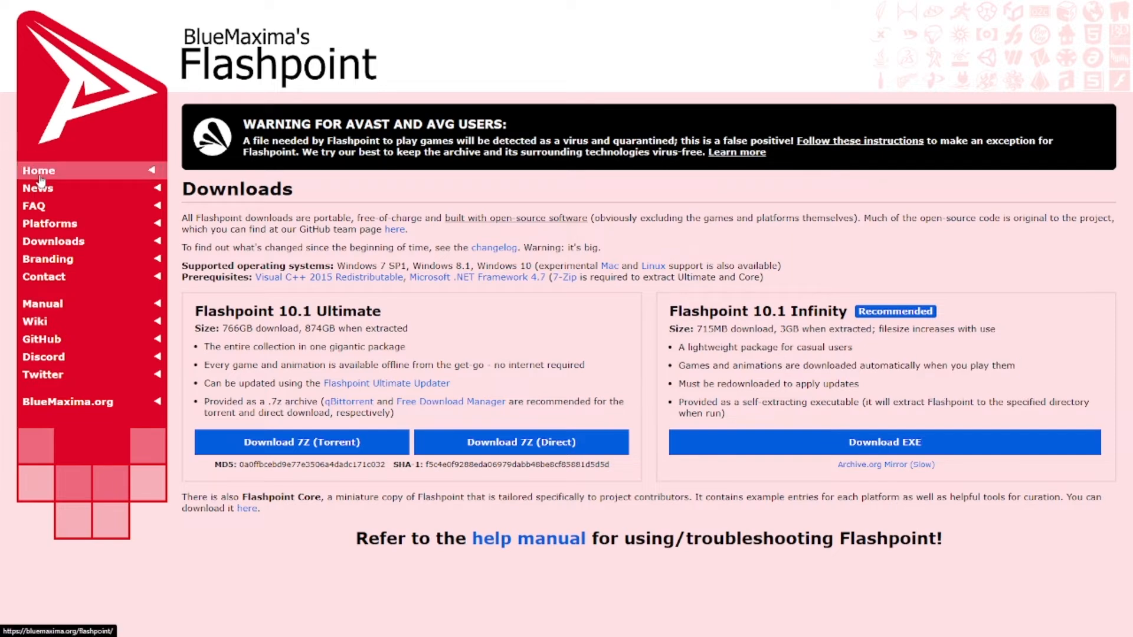
- Return to the Flashpoint Welcome page and play the trailer video full screen
{"action": "left_click", "coordinate": [37, 169]}
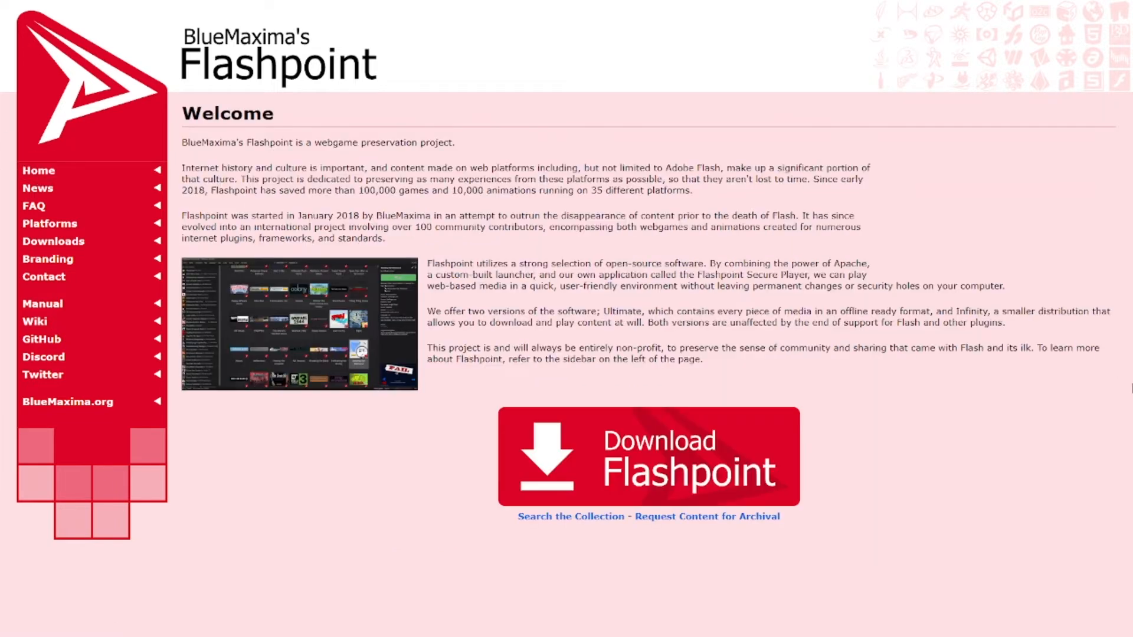
{"action": "mouse_move", "coordinate": [1035, 337]}
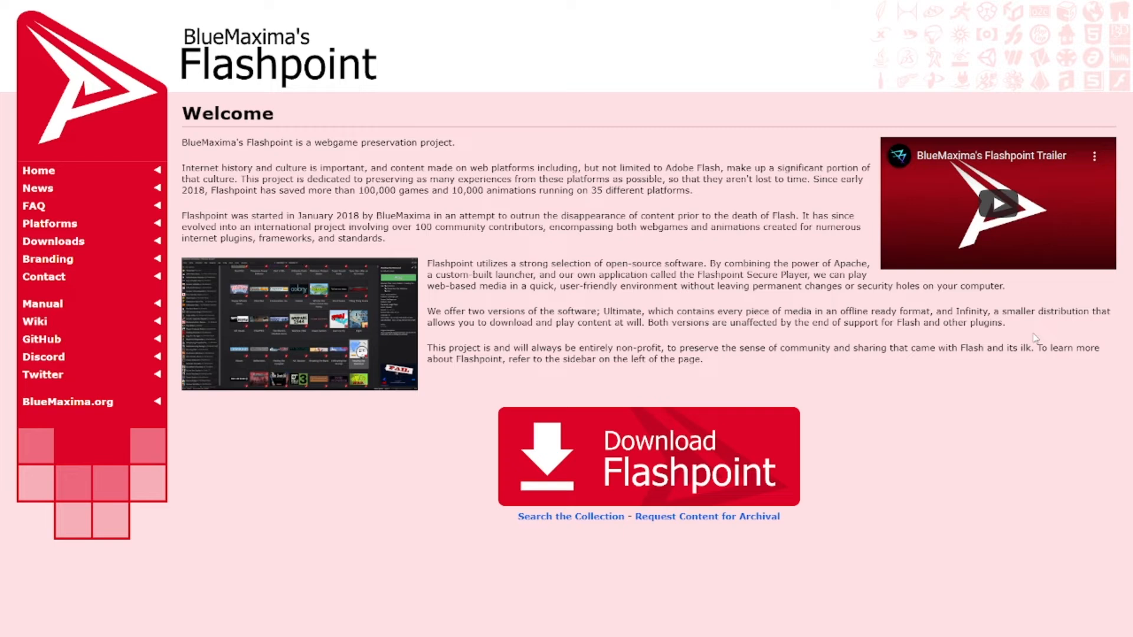
{"action": "left_click", "coordinate": [997, 200]}
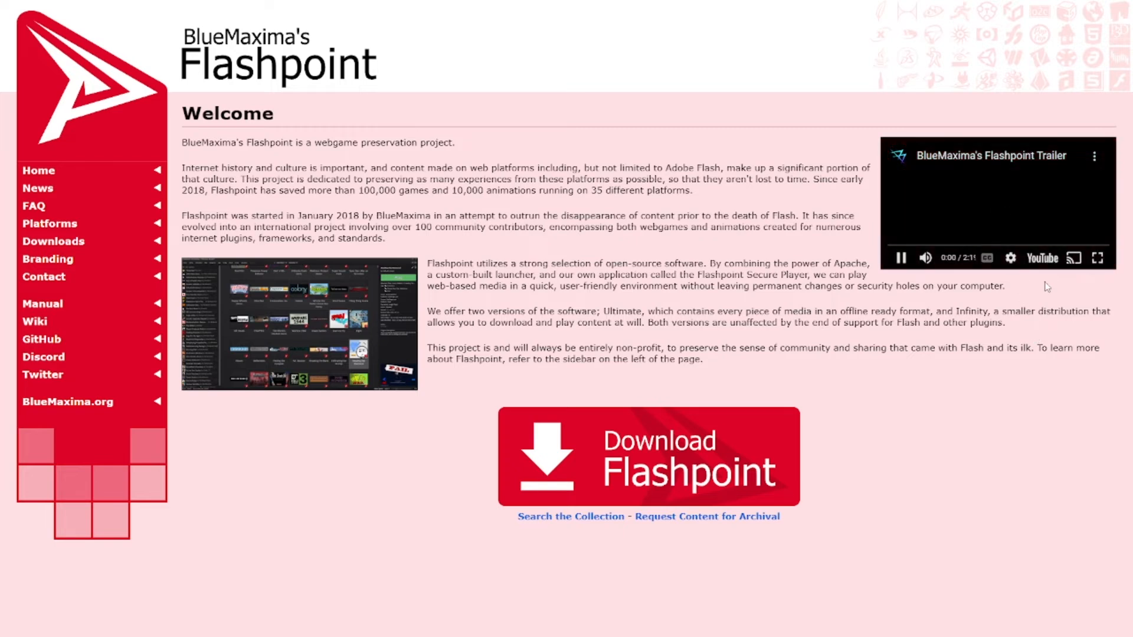
{"action": "left_click", "coordinate": [1097, 259]}
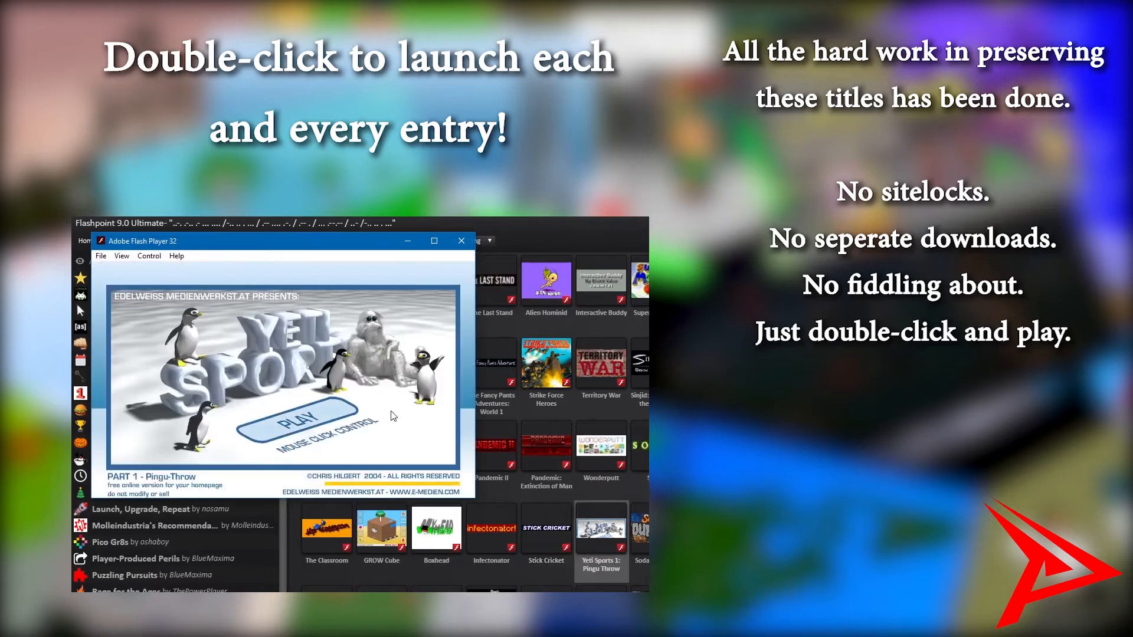
{"action": "left_click", "coordinate": [293, 419]}
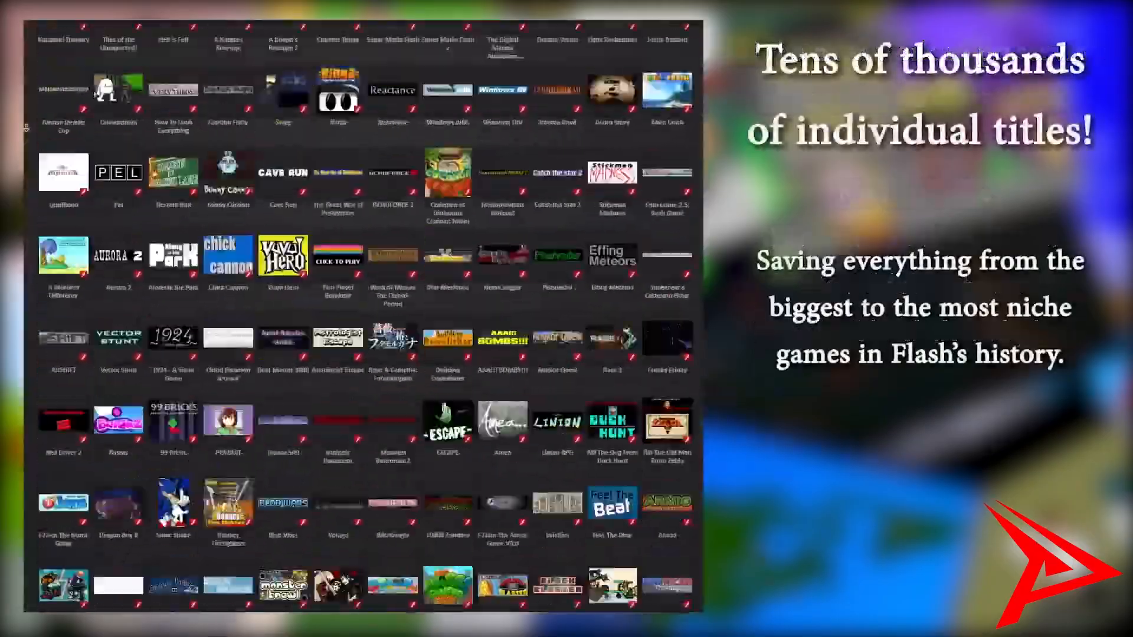
{"action": "scroll", "scroll_direction": "down", "scroll_amount": 3}
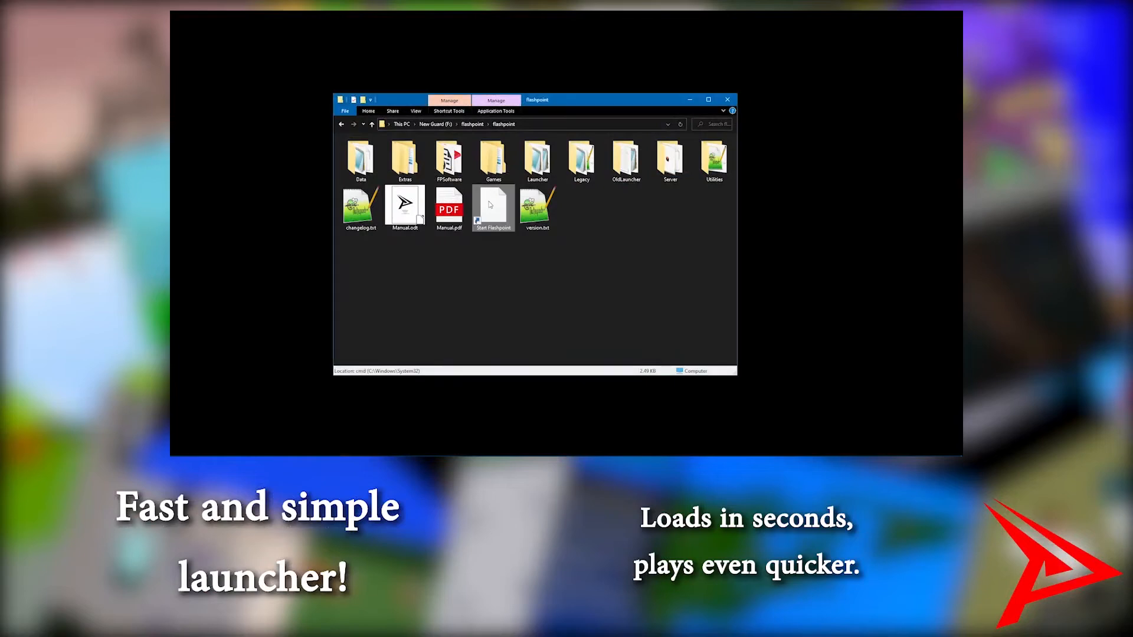
{"action": "double_click", "coordinate": [494, 208]}
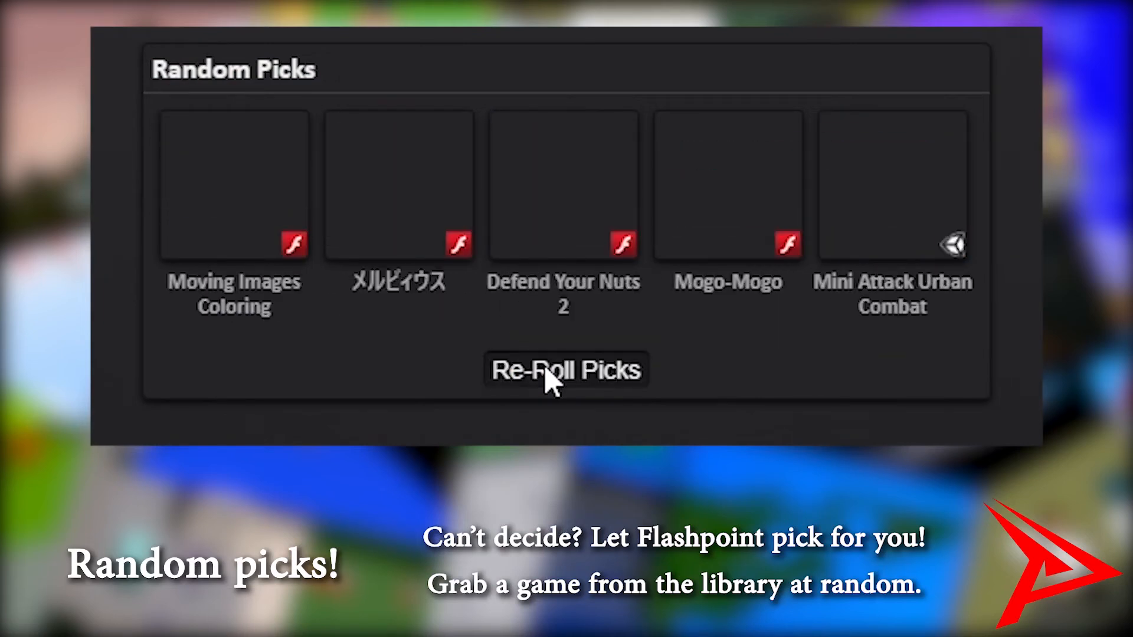
{"action": "left_click", "coordinate": [566, 369]}
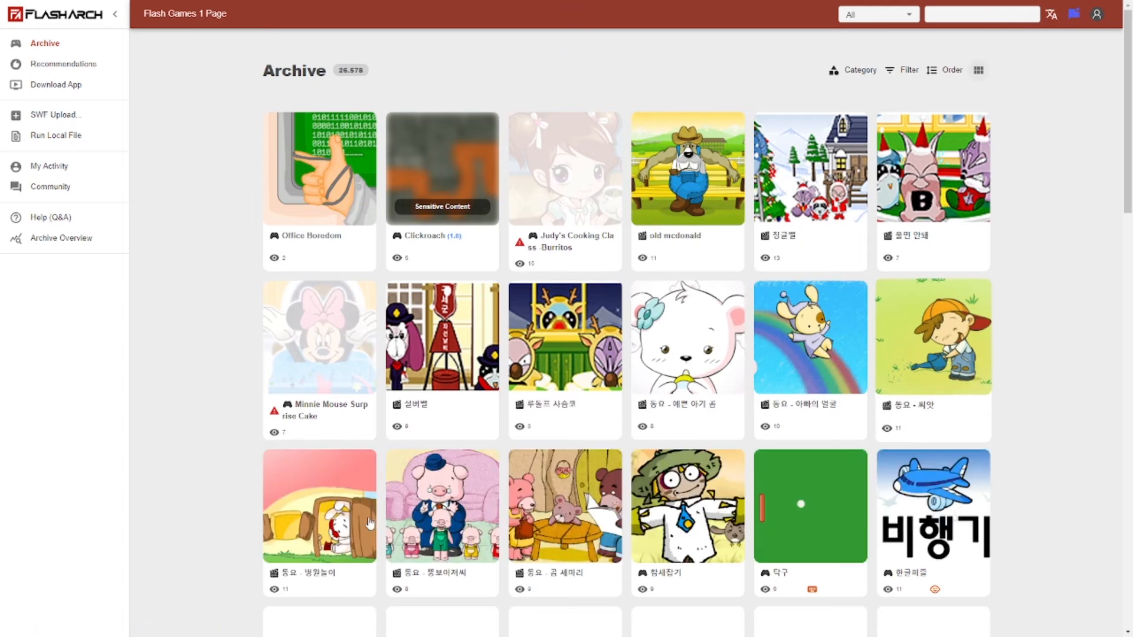
- Search FlashArch for 'spongebob' and open one of the SpongeBob game results
{"action": "scroll", "scroll_direction": "down", "scroll_amount": 3}
{"action": "type", "text": "spongebob"}
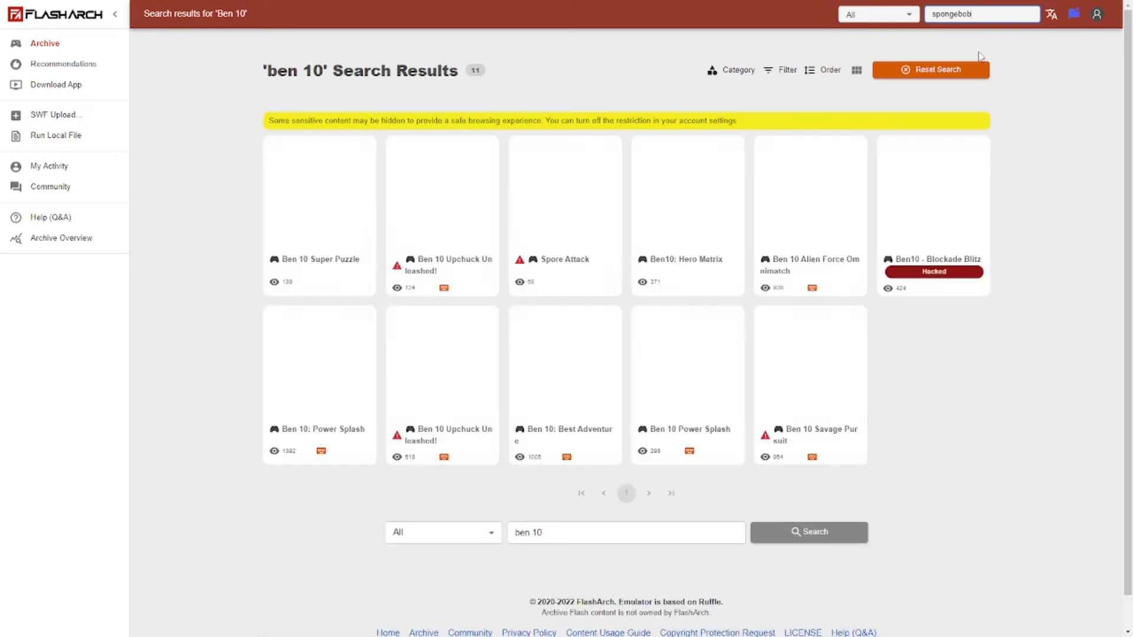
{"action": "mouse_move", "coordinate": [442, 191]}
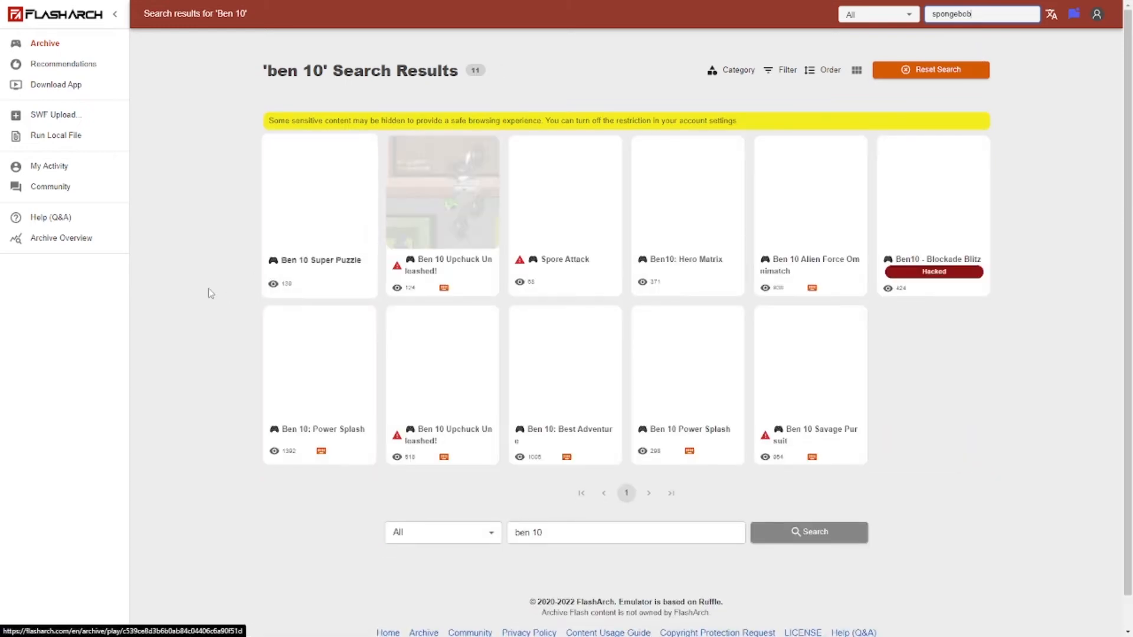
{"action": "left_click", "coordinate": [809, 532]}
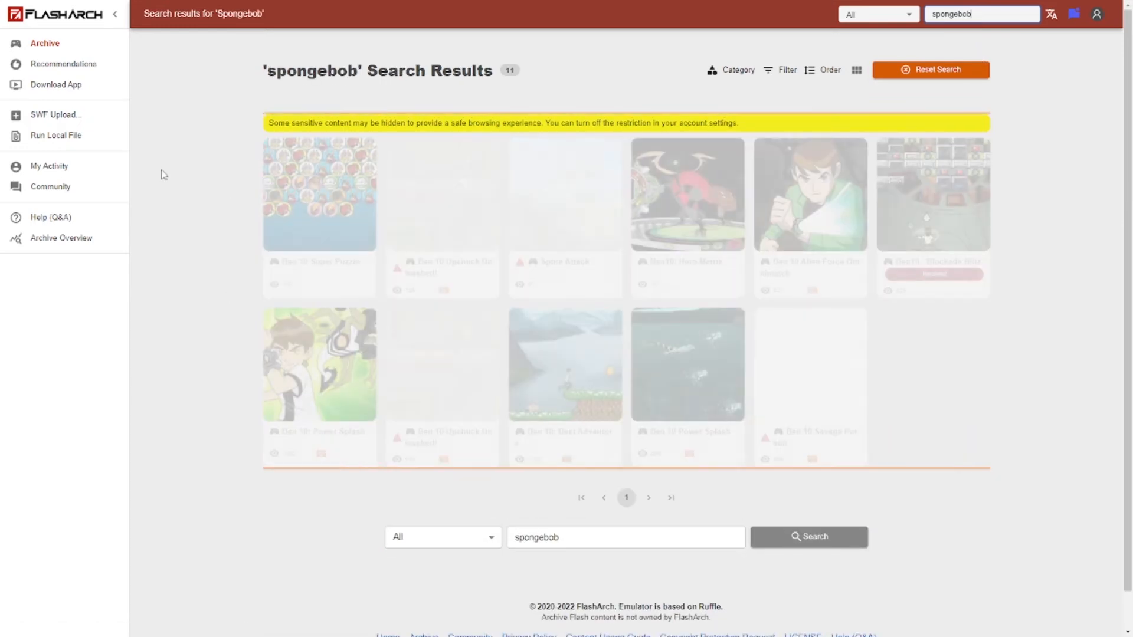
{"action": "scroll", "scroll_direction": "down", "scroll_amount": 3}
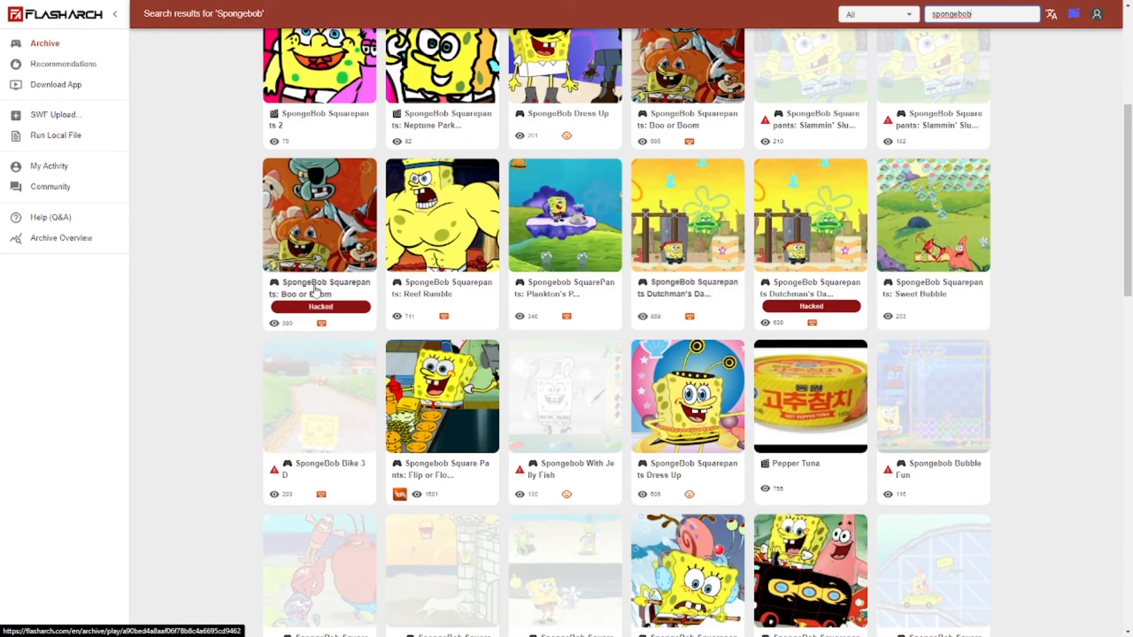
{"action": "left_click", "coordinate": [687, 213]}
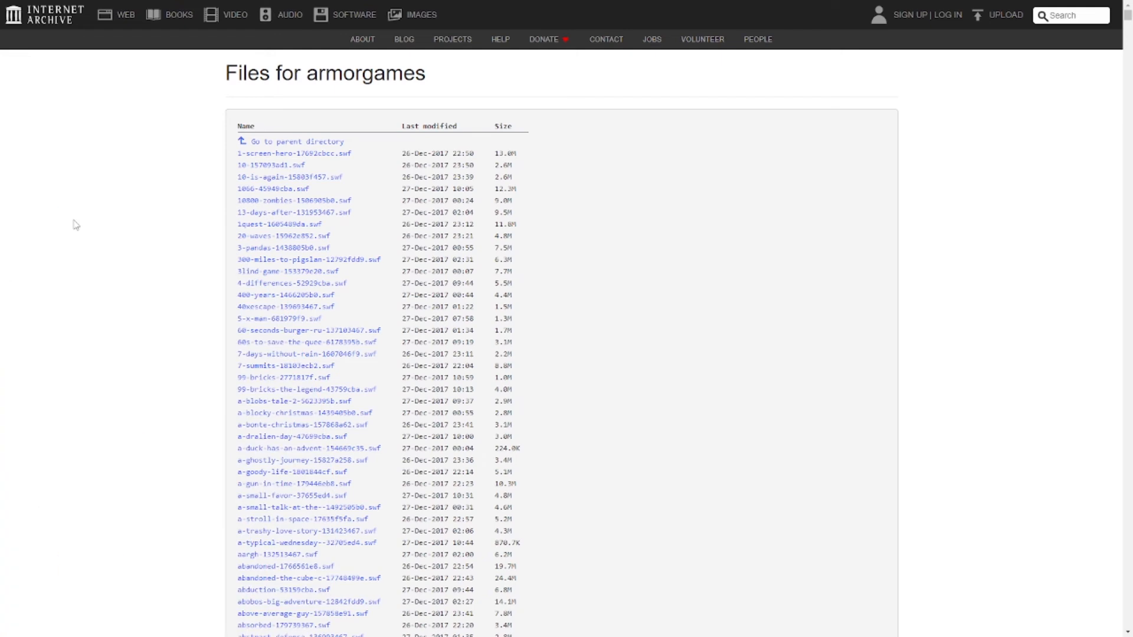
- Scroll through the Internet Archive 'Files for armorgames' .swf listing and select a file link
{"action": "triple_click", "coordinate": [325, 72]}
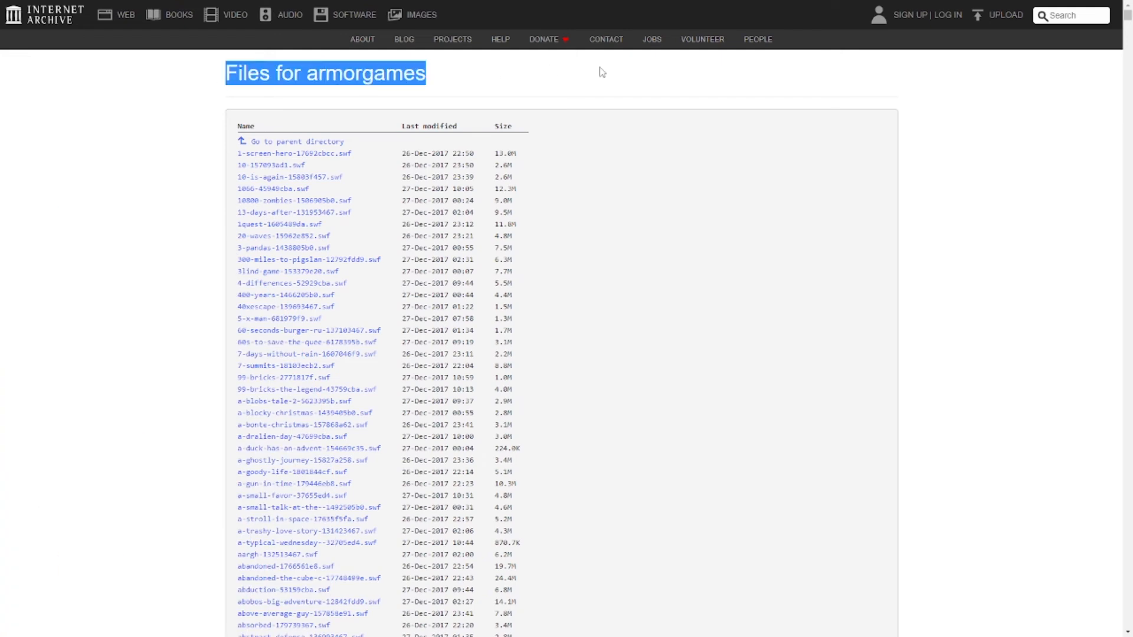
{"action": "scroll", "scroll_direction": "down", "scroll_amount": 3}
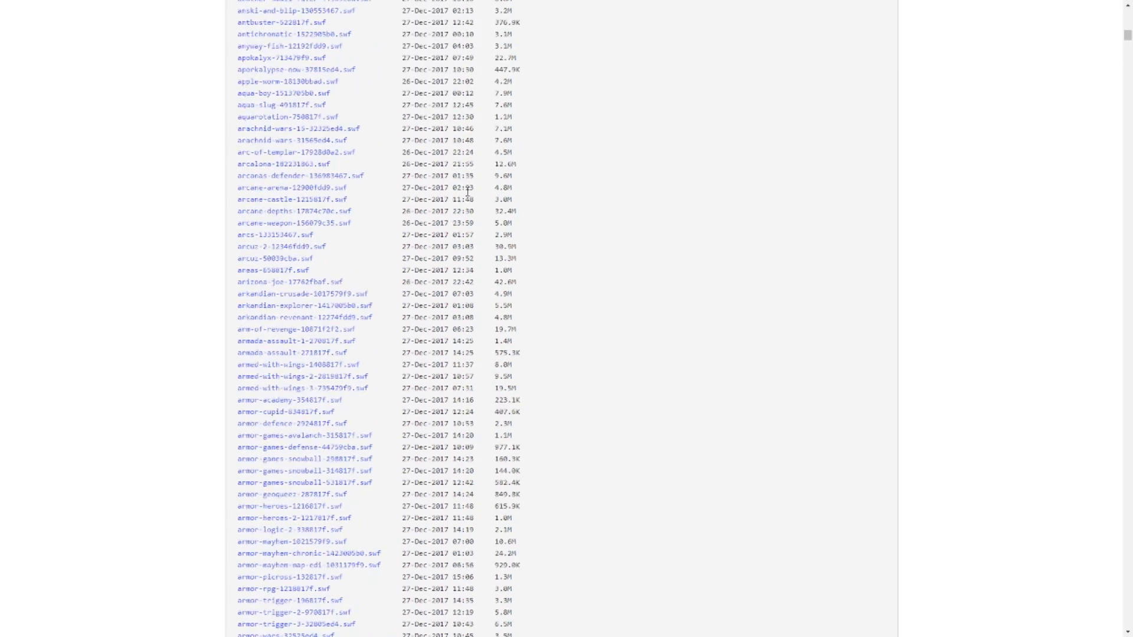
{"action": "scroll", "scroll_direction": "down", "scroll_amount": 3}
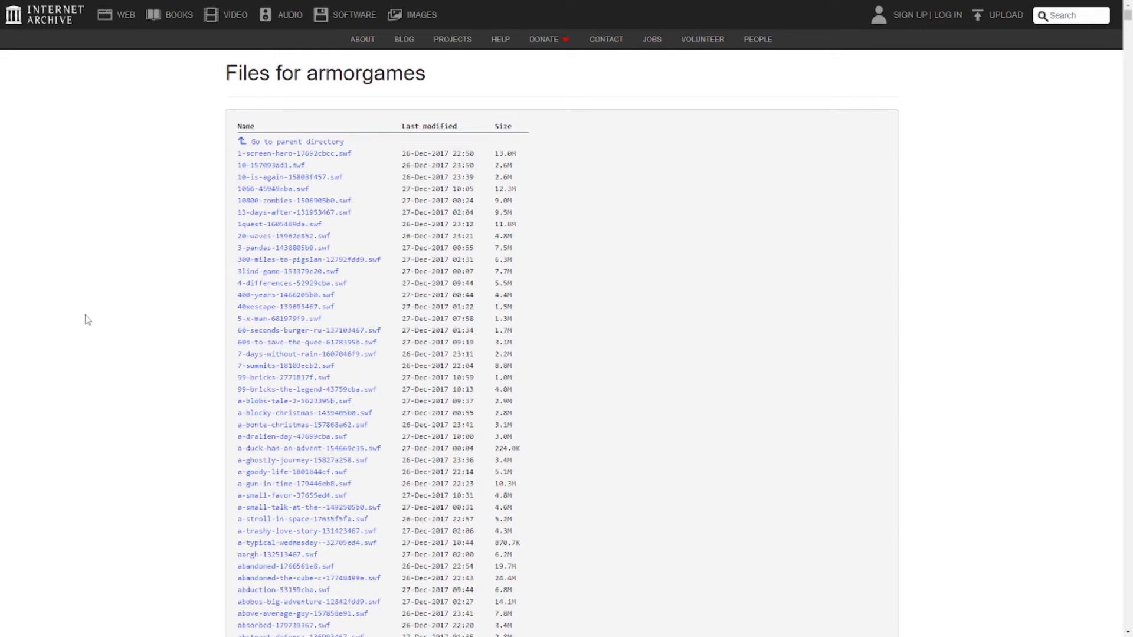
{"action": "scroll", "scroll_direction": "down", "scroll_amount": 3}
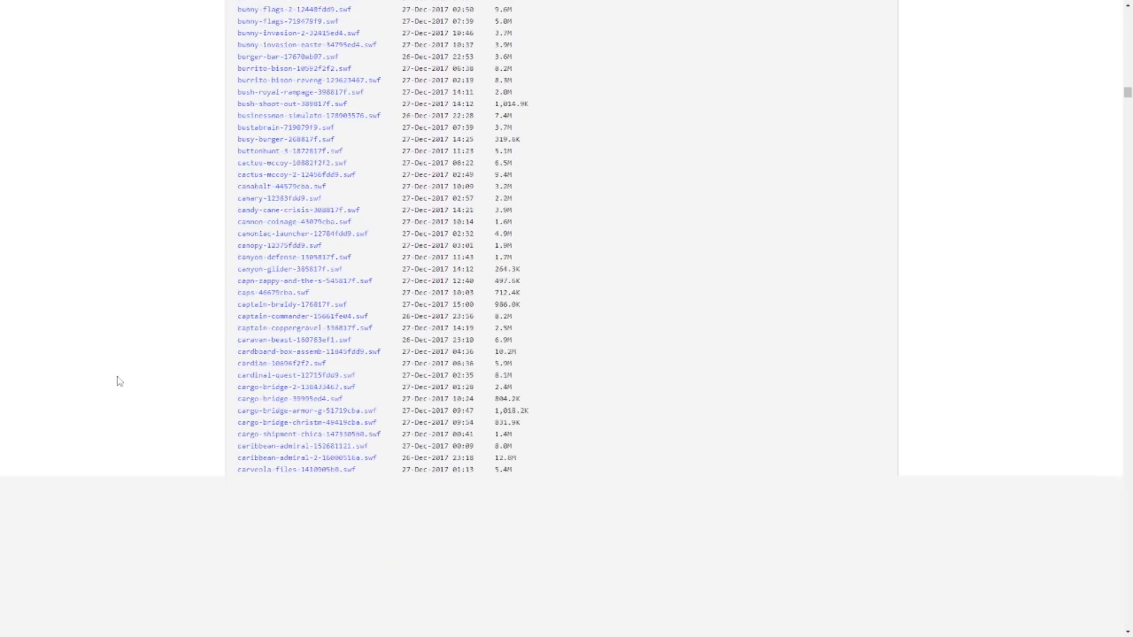
{"action": "scroll", "scroll_direction": "down", "scroll_amount": 3}
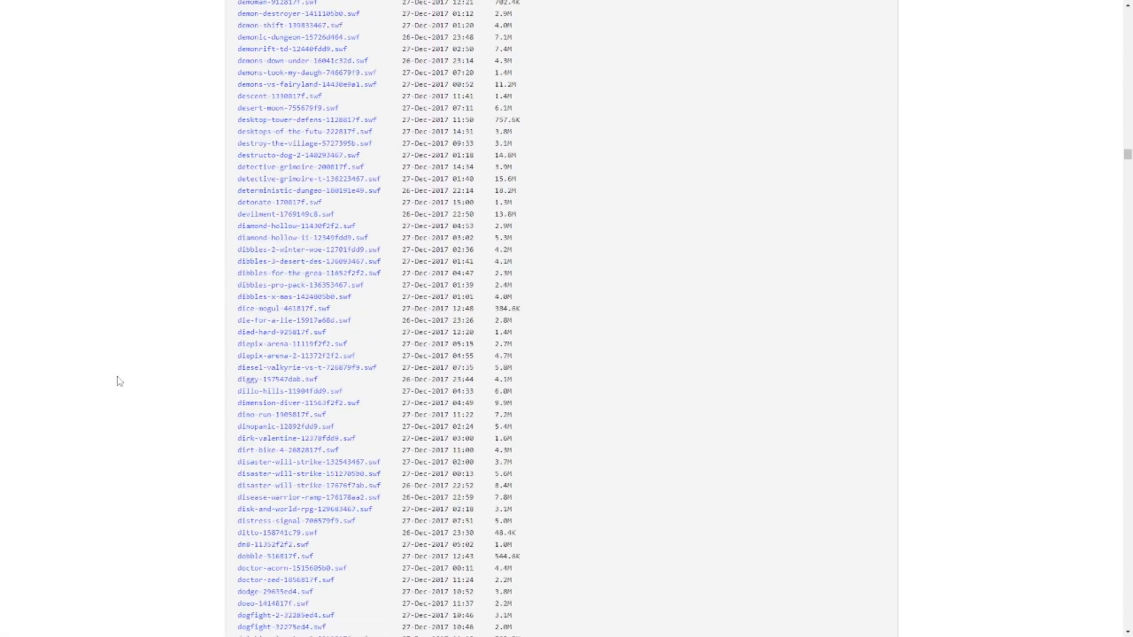
{"action": "scroll", "scroll_direction": "down", "scroll_amount": 3}
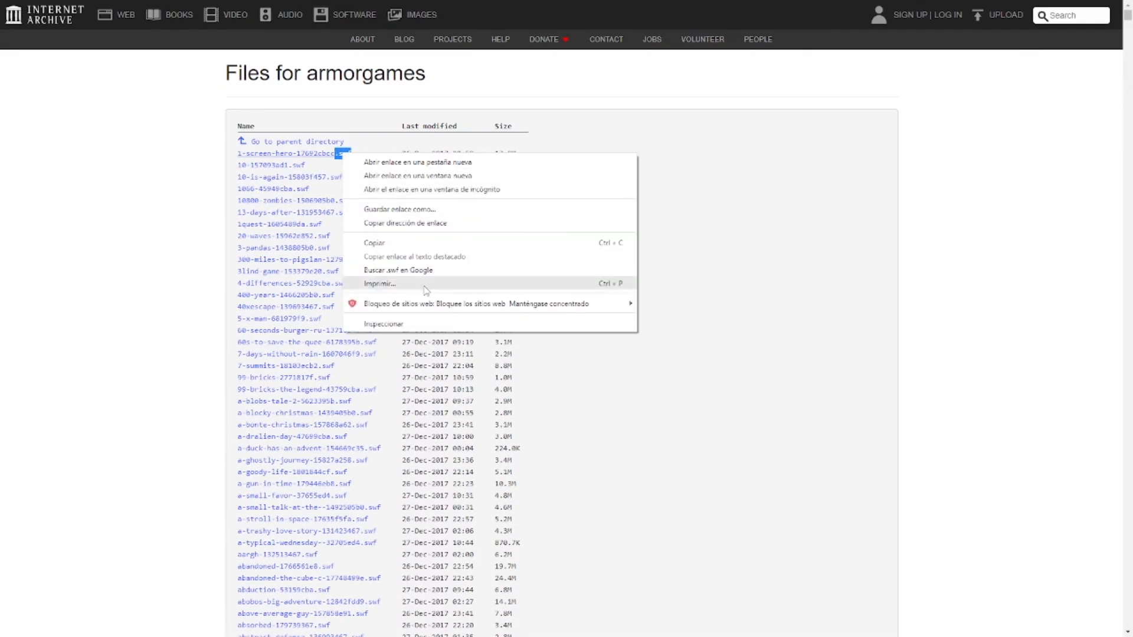
{"action": "left_click", "coordinate": [398, 270]}
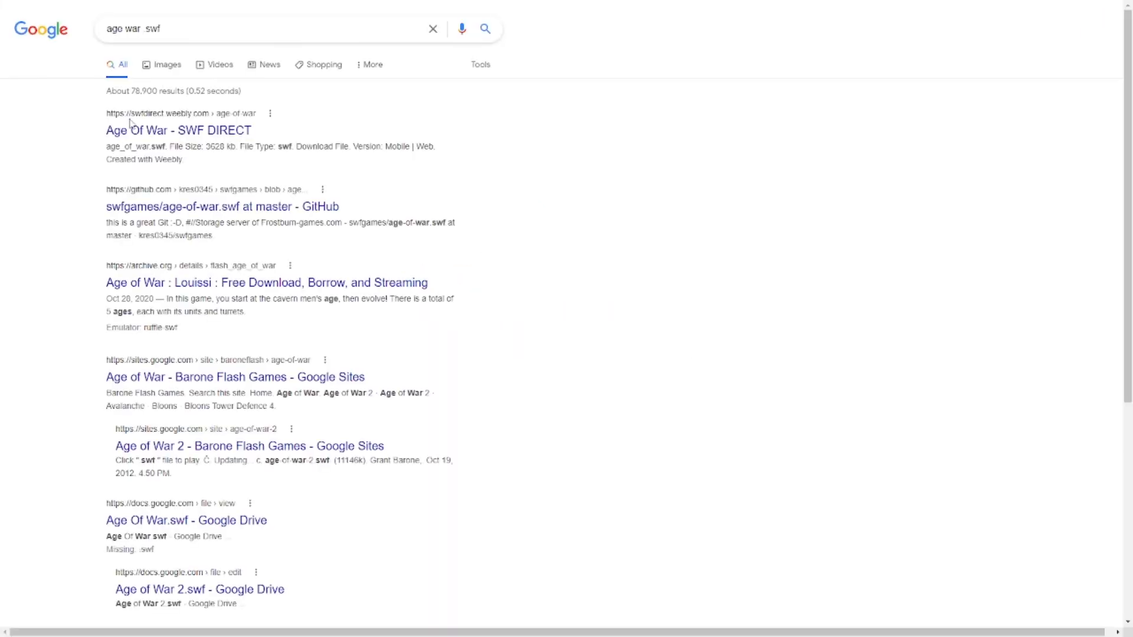
{"action": "mouse_move", "coordinate": [235, 376]}
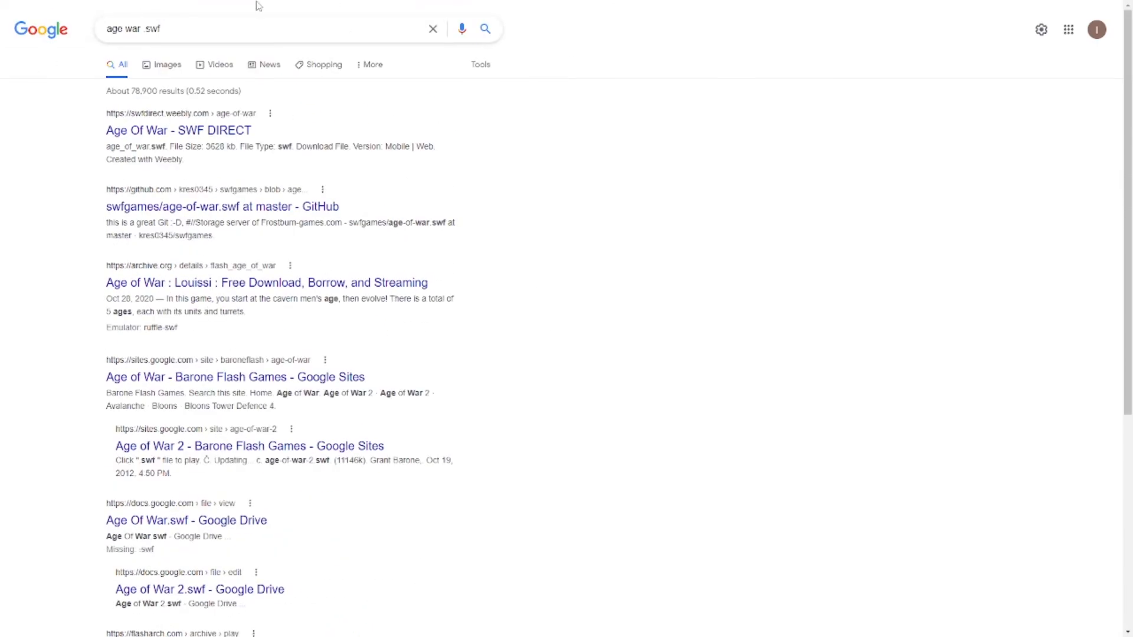
- Scroll the Google results for Age of War swf files
{"action": "scroll", "scroll_direction": "down", "scroll_amount": 3}
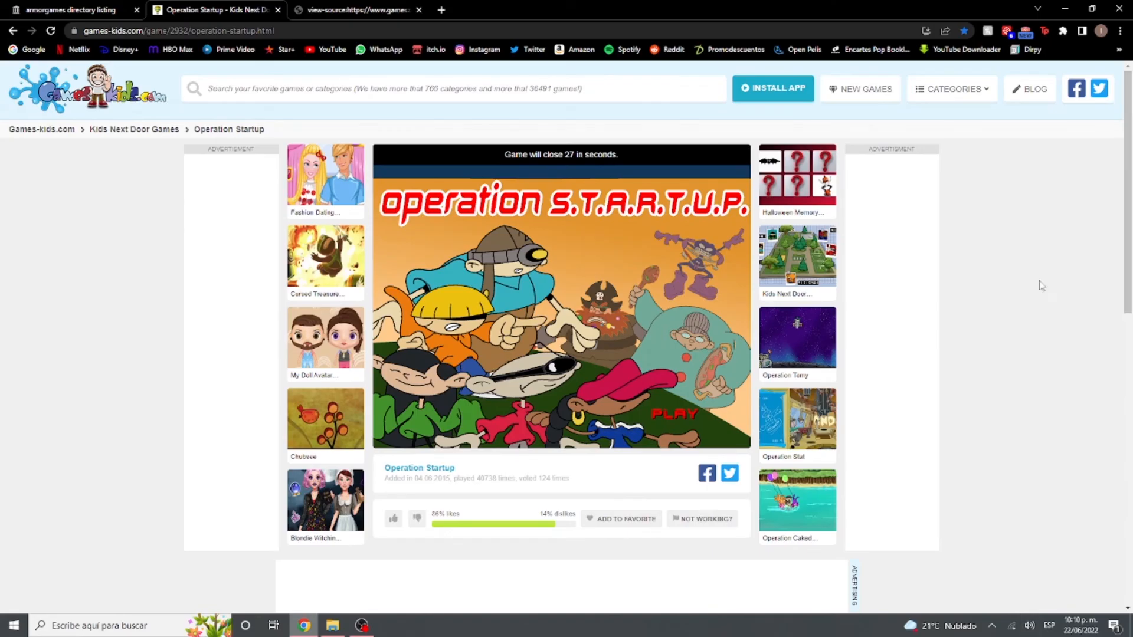
- View the page source of the Games-kids.com Operation Startup page
{"action": "right_click", "coordinate": [636, 405]}
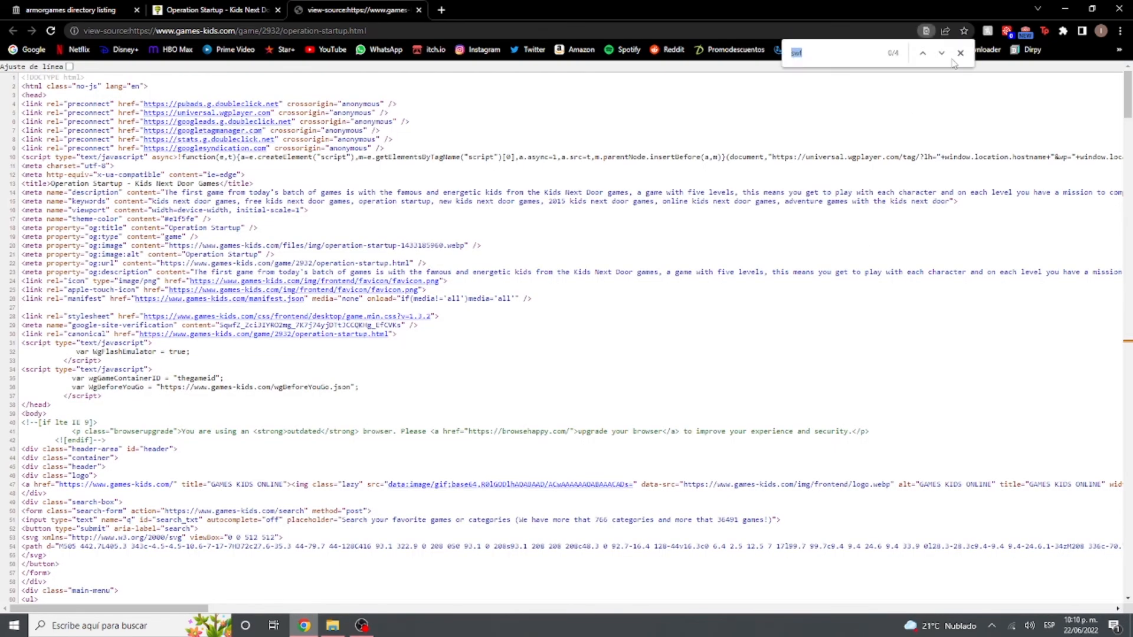
- Follow the .swf URL found in the source and download it despite Chrome's safety warning
{"action": "left_click", "coordinate": [923, 53]}
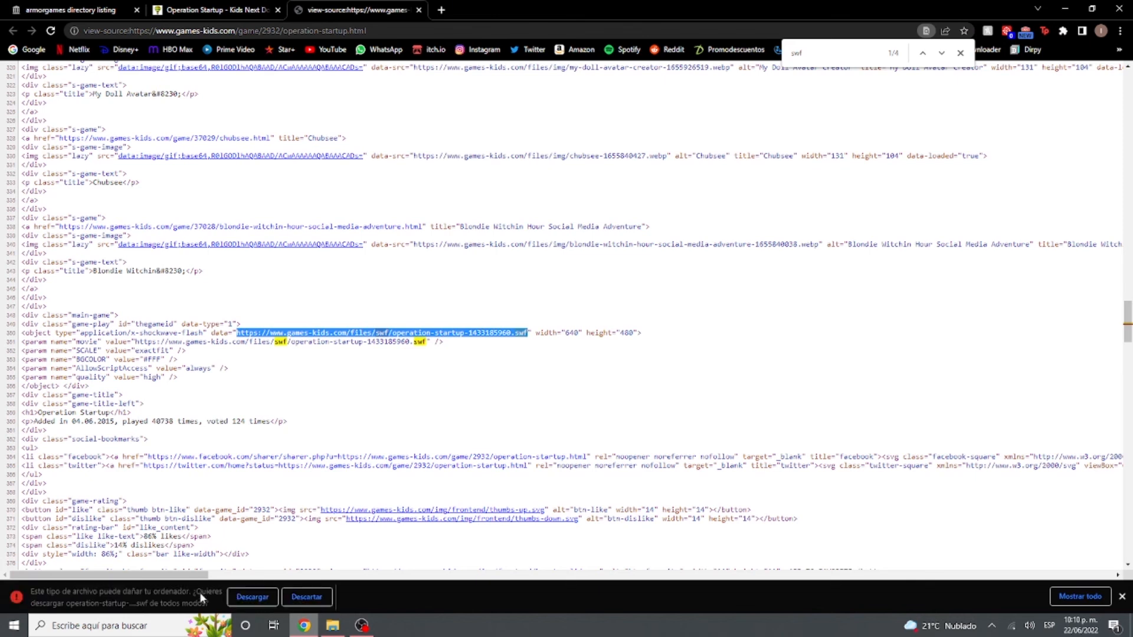
{"action": "mouse_move", "coordinate": [158, 614]}
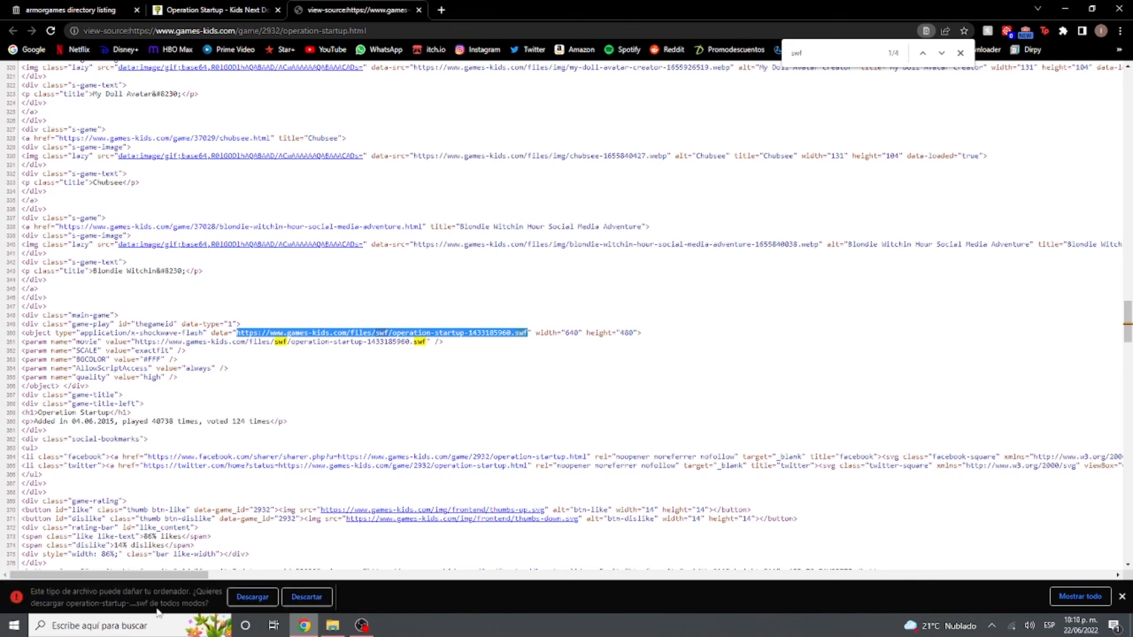
{"action": "mouse_move", "coordinate": [252, 597]}
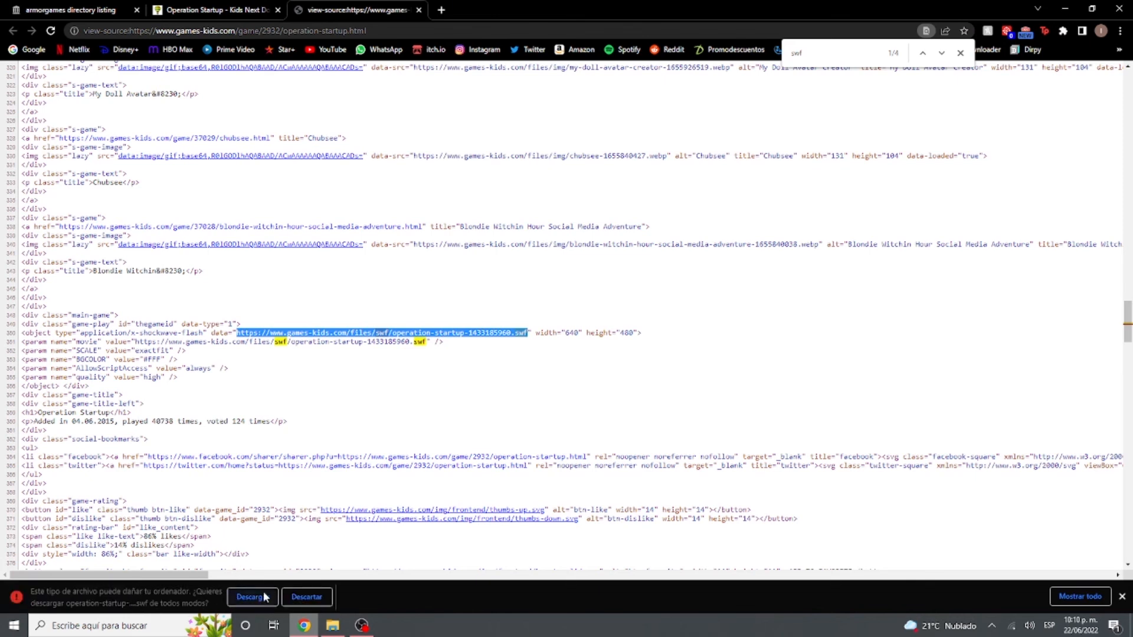
{"action": "left_click", "coordinate": [251, 596]}
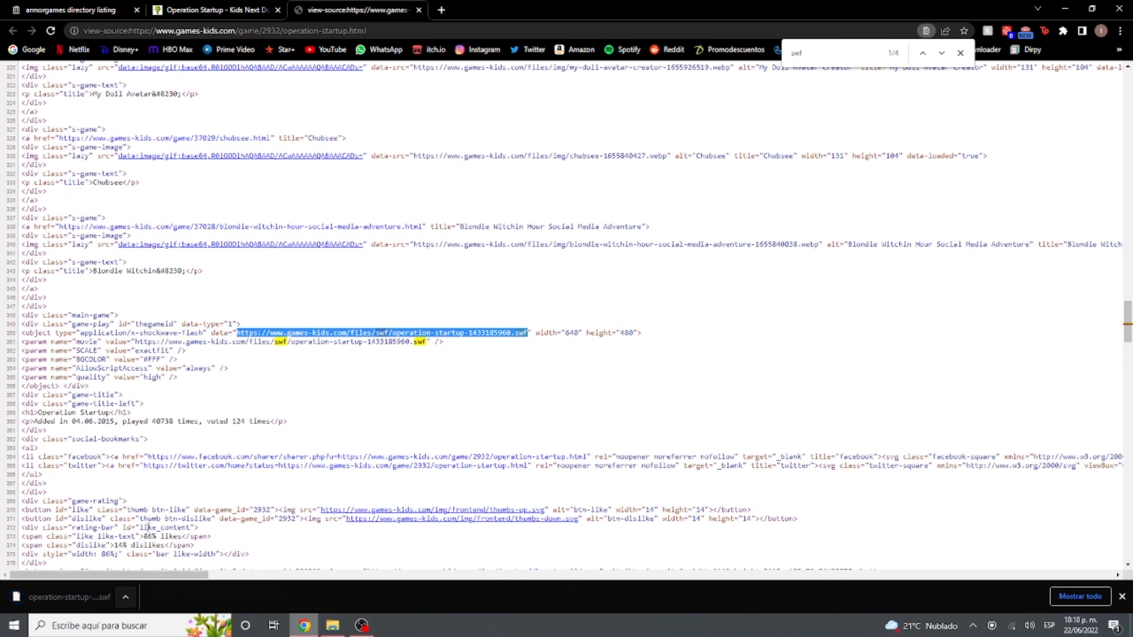
{"action": "mouse_move", "coordinate": [276, 465]}
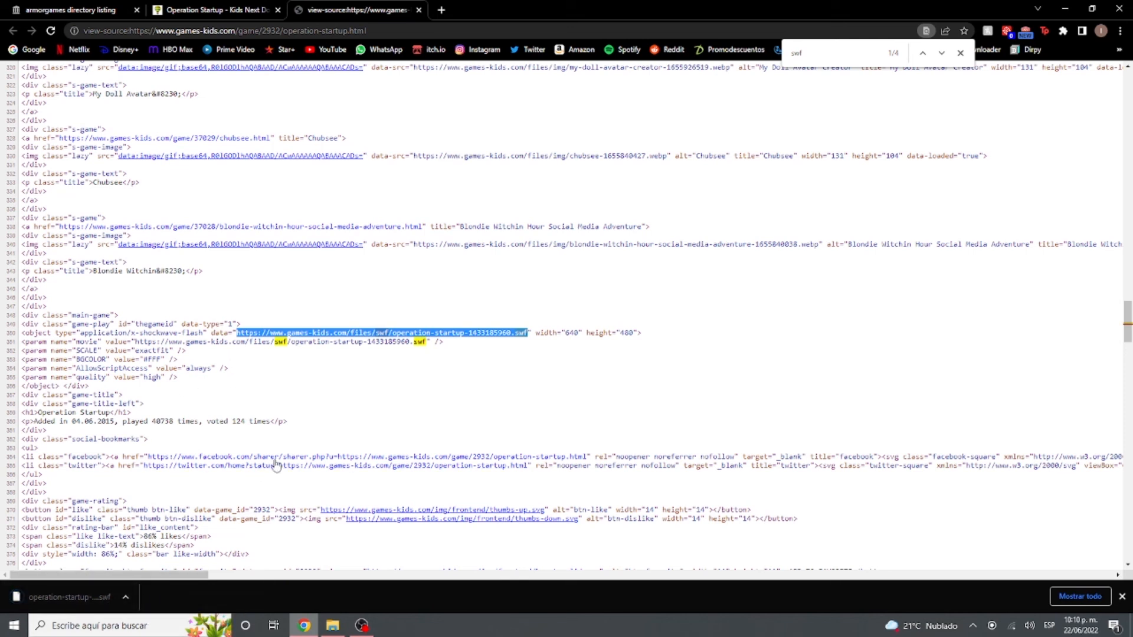
{"action": "left_click", "coordinate": [68, 9]}
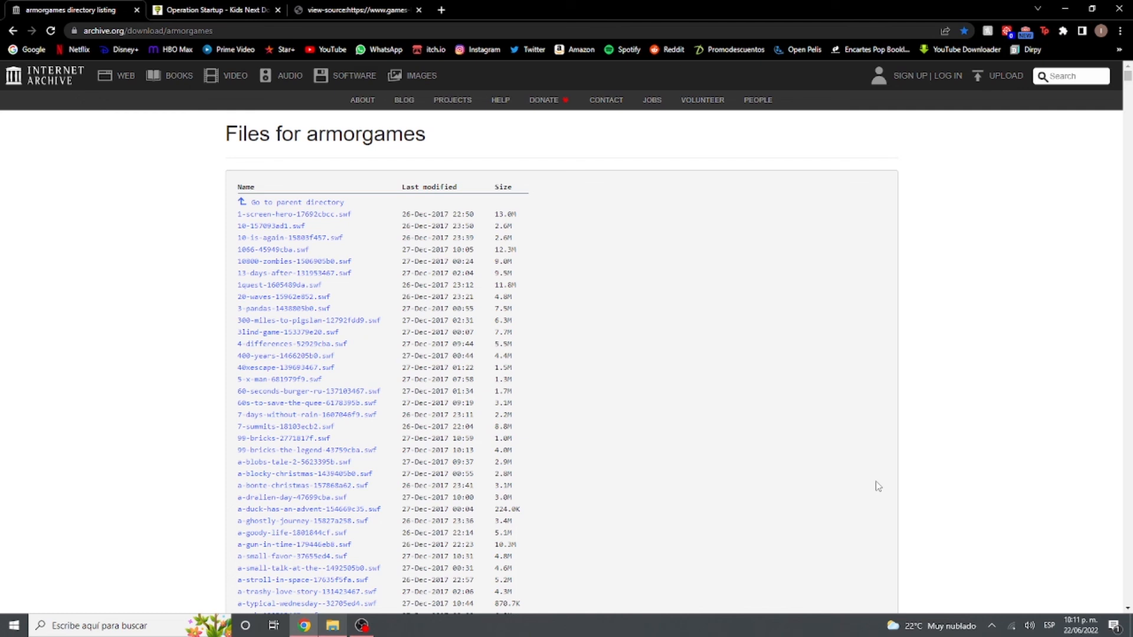
{"action": "mouse_move", "coordinate": [889, 478]}
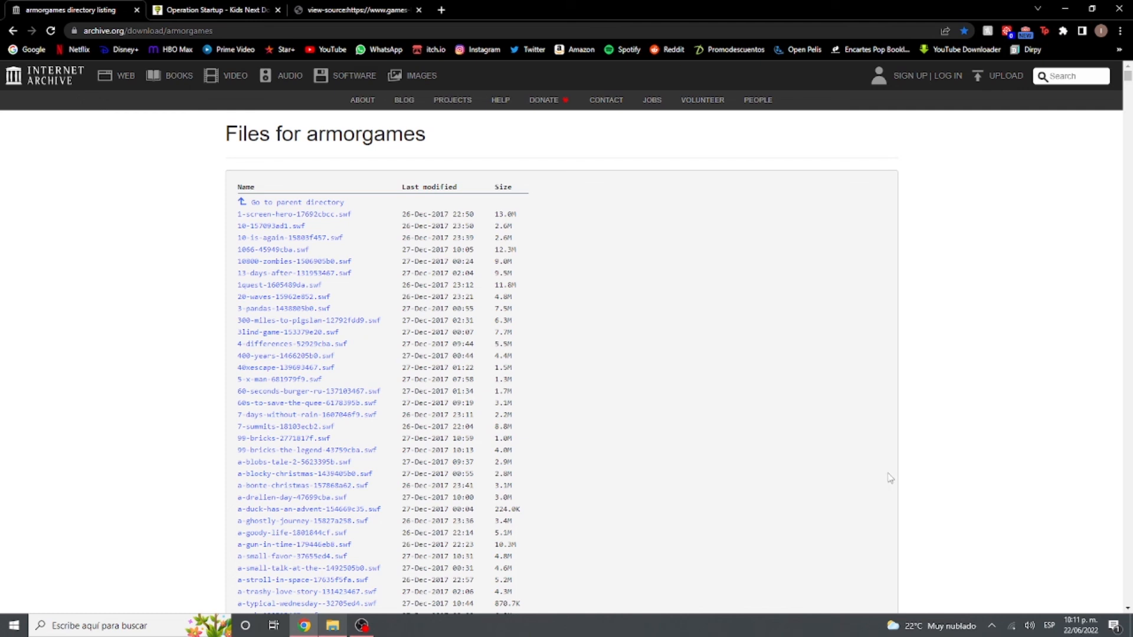